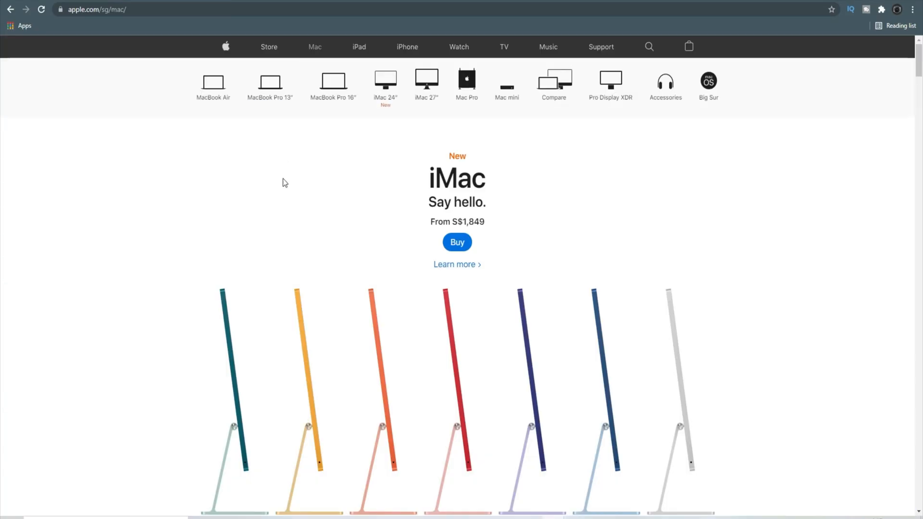
{"action": "scroll", "scroll_direction": "down", "scroll_amount": 3}
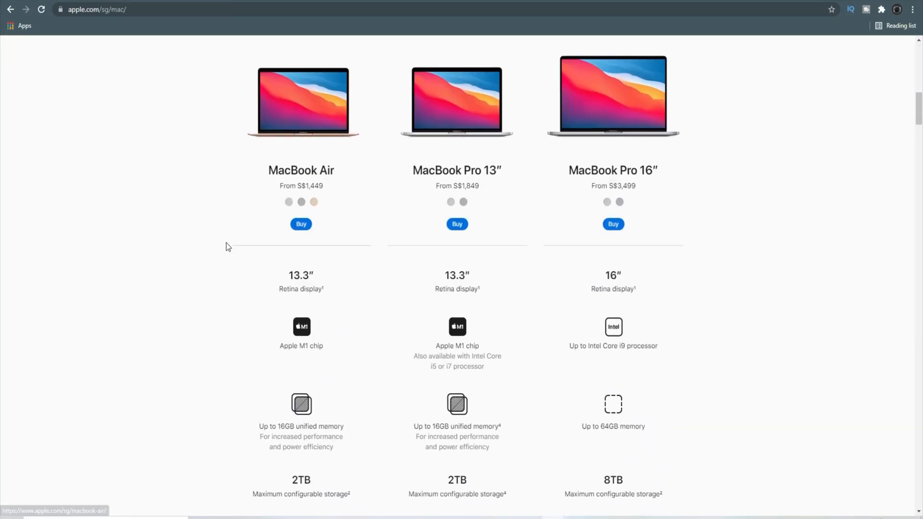
{"action": "scroll", "scroll_direction": "down", "scroll_amount": 3}
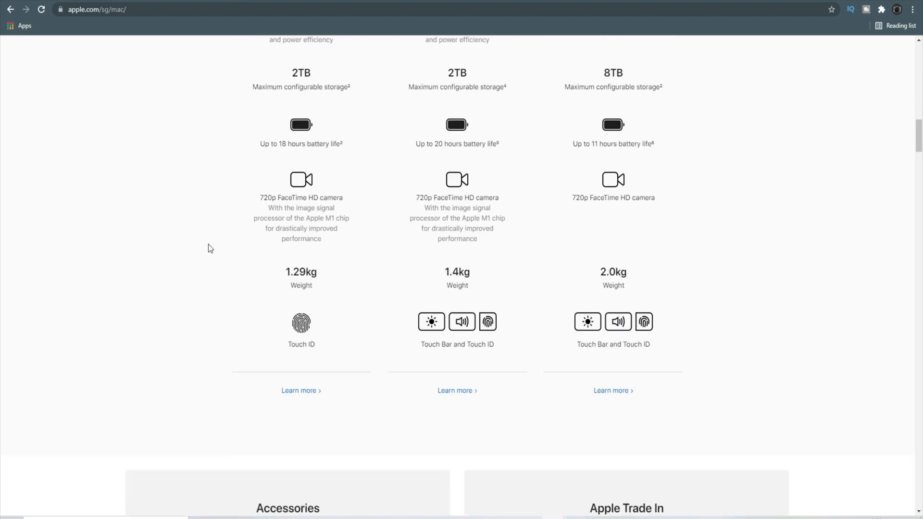
{"action": "scroll", "scroll_direction": "down", "scroll_amount": 3}
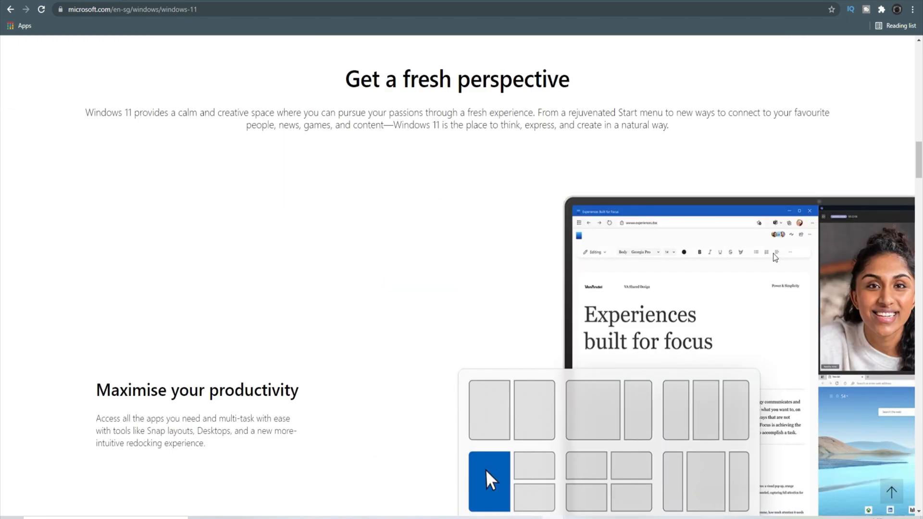
{"action": "scroll", "scroll_direction": "down", "scroll_amount": 3}
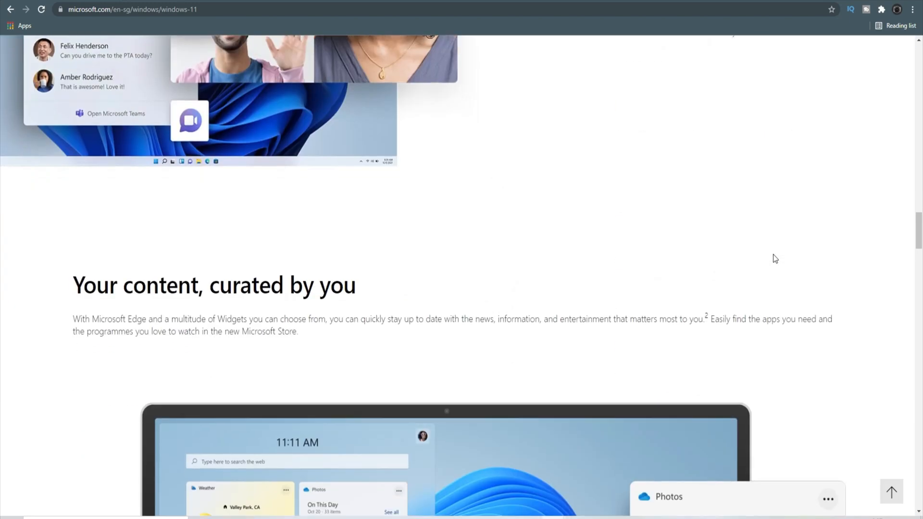
{"action": "scroll", "scroll_direction": "down", "scroll_amount": 3}
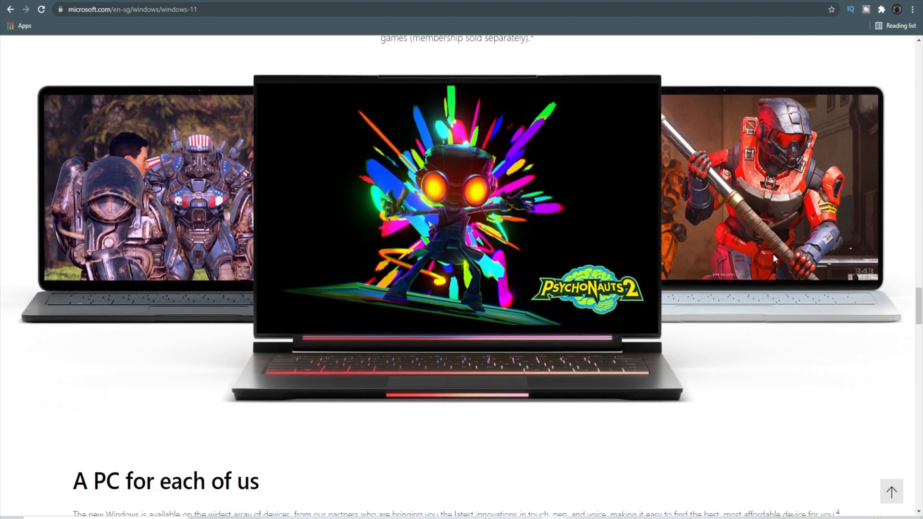
{"action": "scroll", "scroll_direction": "down", "scroll_amount": 3}
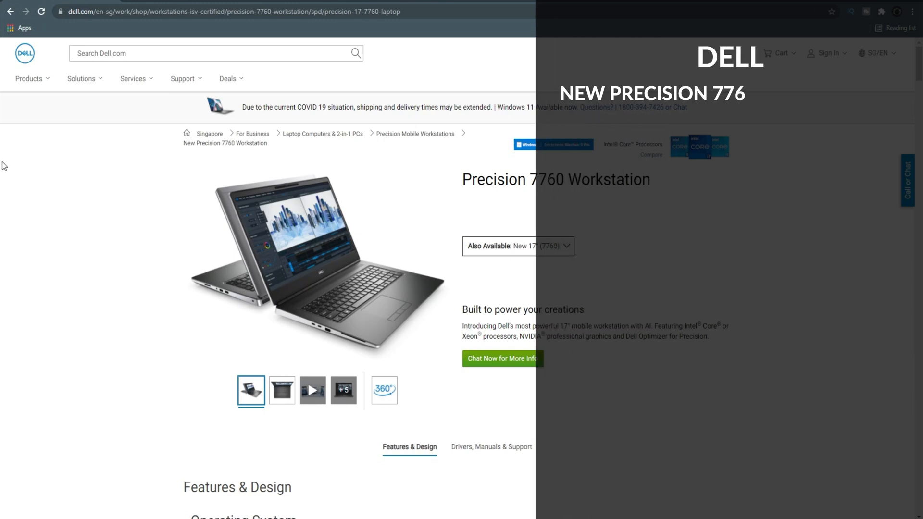
Scroll the Dell Precision 7760 page through Features & Design to the Ports & Slots section.
{"action": "scroll", "scroll_direction": "down", "scroll_amount": 3}
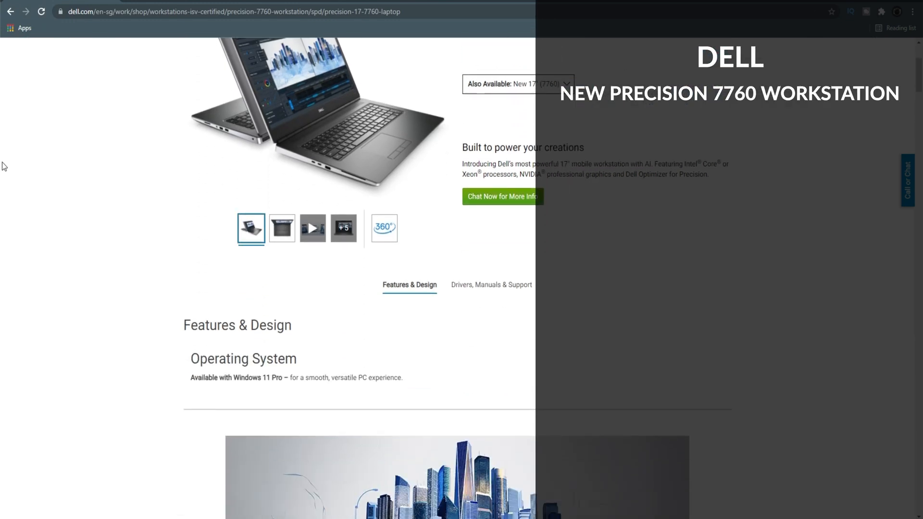
{"action": "scroll", "scroll_direction": "down", "scroll_amount": 3}
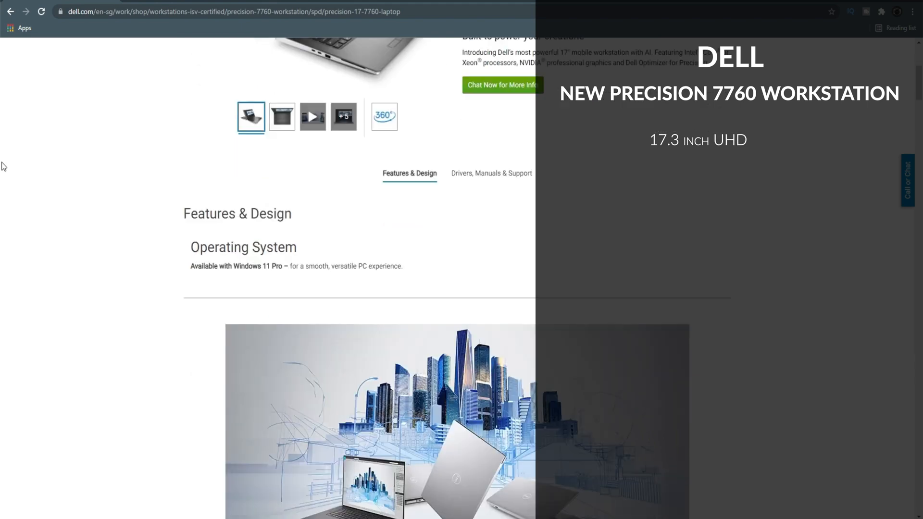
{"action": "scroll", "scroll_direction": "down", "scroll_amount": 3}
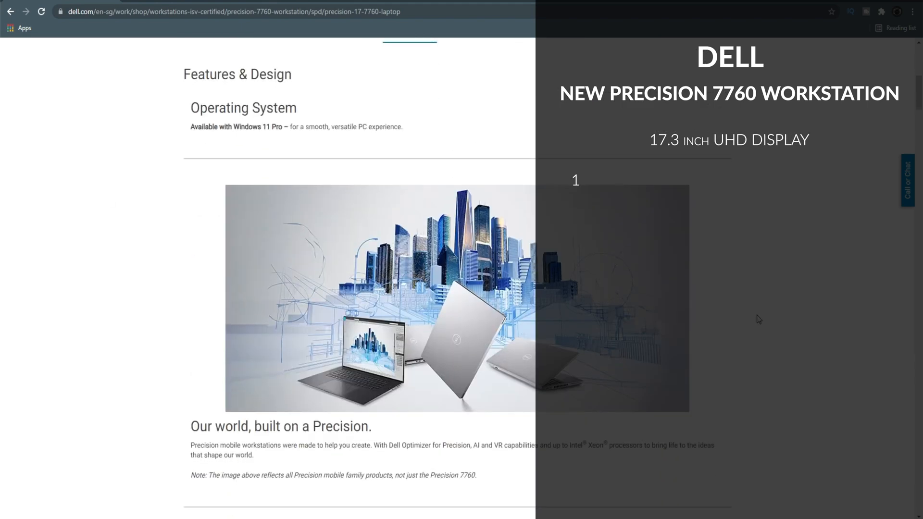
{"action": "scroll", "scroll_direction": "down", "scroll_amount": 3}
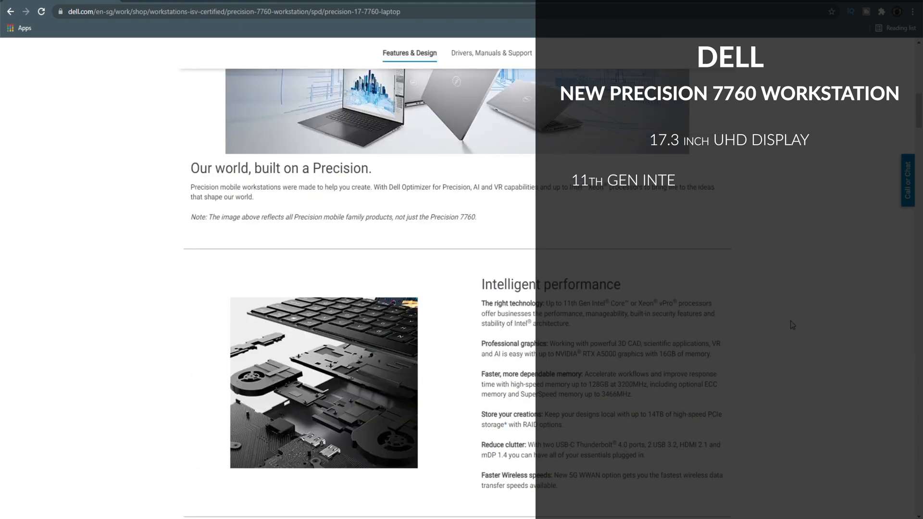
{"action": "scroll", "scroll_direction": "down", "scroll_amount": 3}
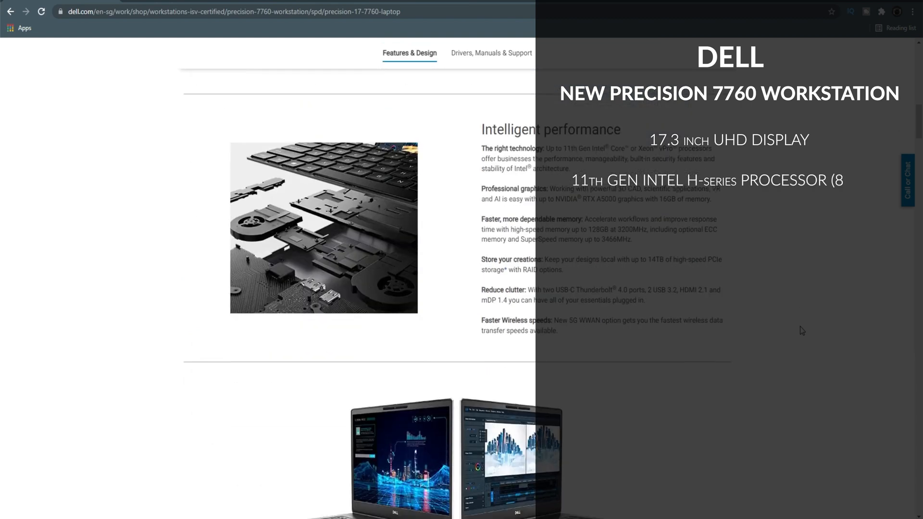
{"action": "scroll", "scroll_direction": "down", "scroll_amount": 3}
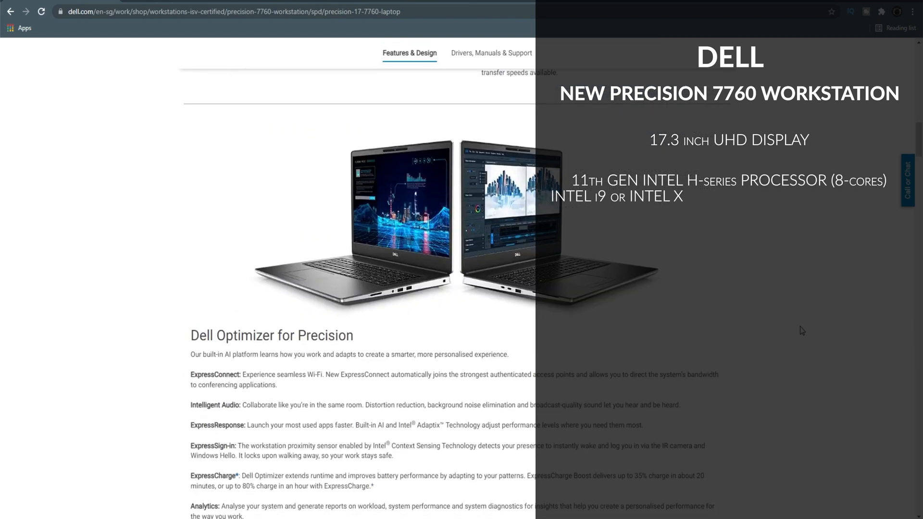
{"action": "scroll", "scroll_direction": "down", "scroll_amount": 3}
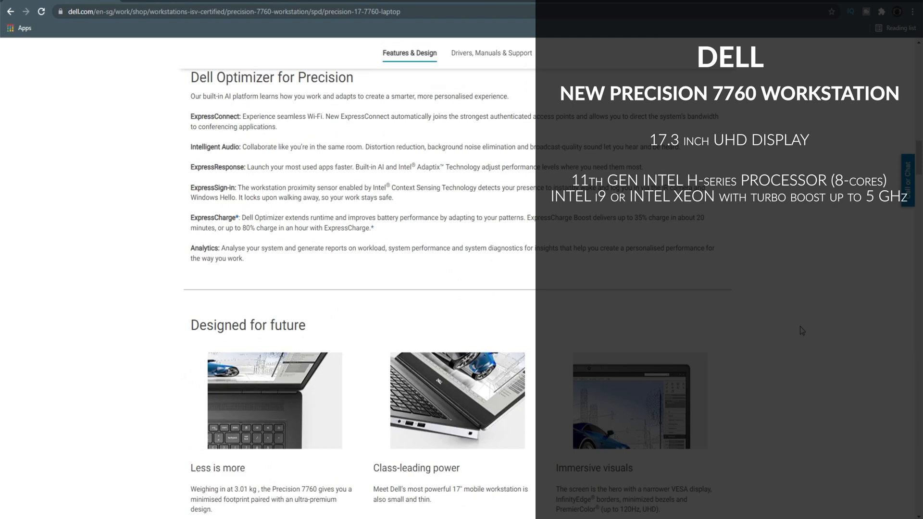
{"action": "scroll", "scroll_direction": "down", "scroll_amount": 3}
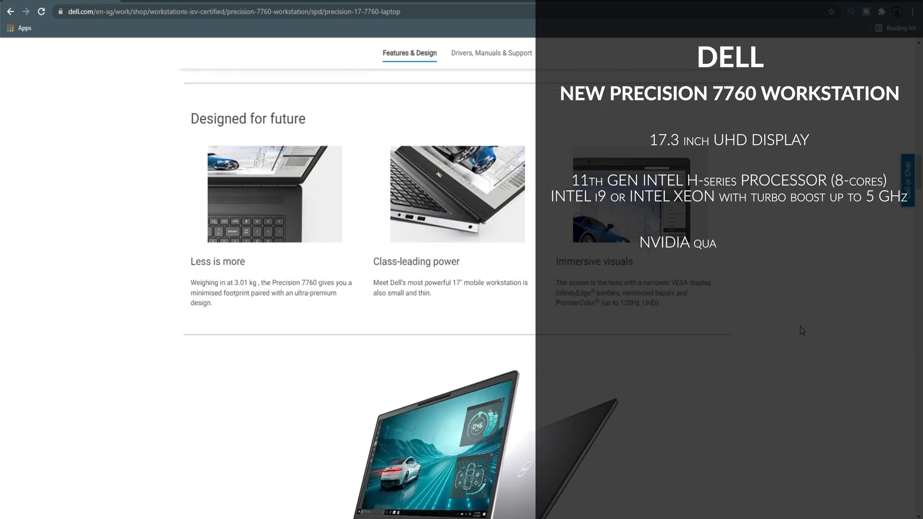
{"action": "scroll", "scroll_direction": "down", "scroll_amount": 3}
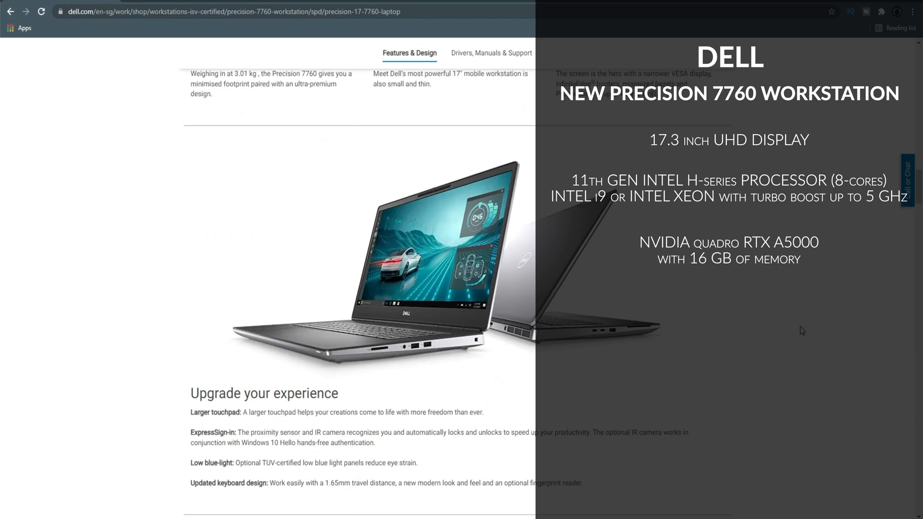
{"action": "scroll", "scroll_direction": "down", "scroll_amount": 3}
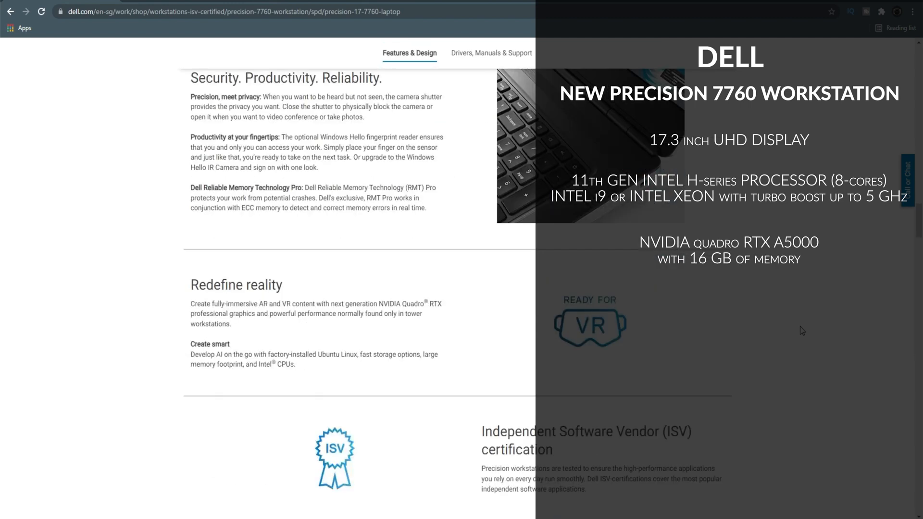
{"action": "scroll", "scroll_direction": "down", "scroll_amount": 3}
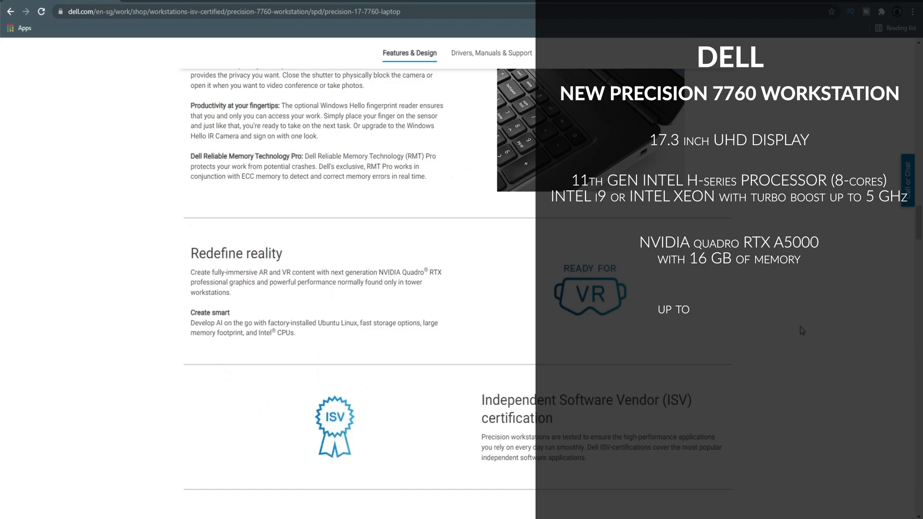
{"action": "scroll", "scroll_direction": "down", "scroll_amount": 3}
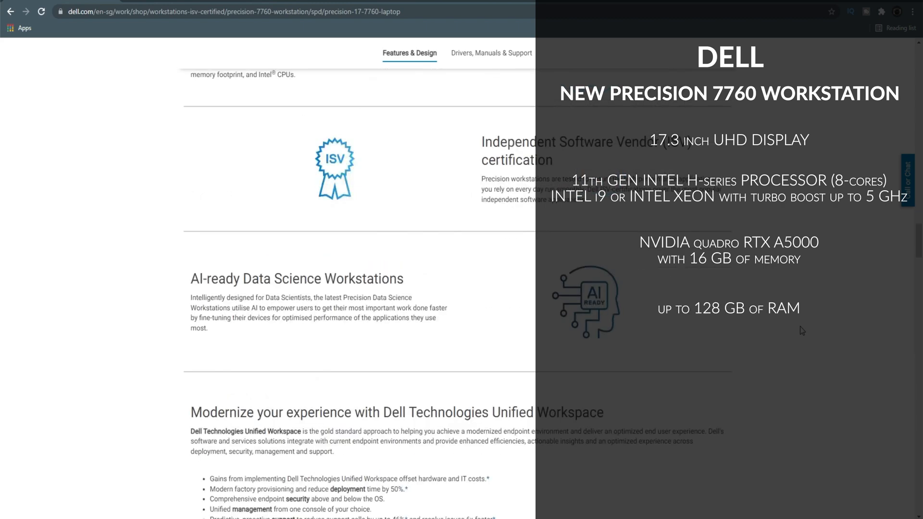
{"action": "scroll", "scroll_direction": "down", "scroll_amount": 3}
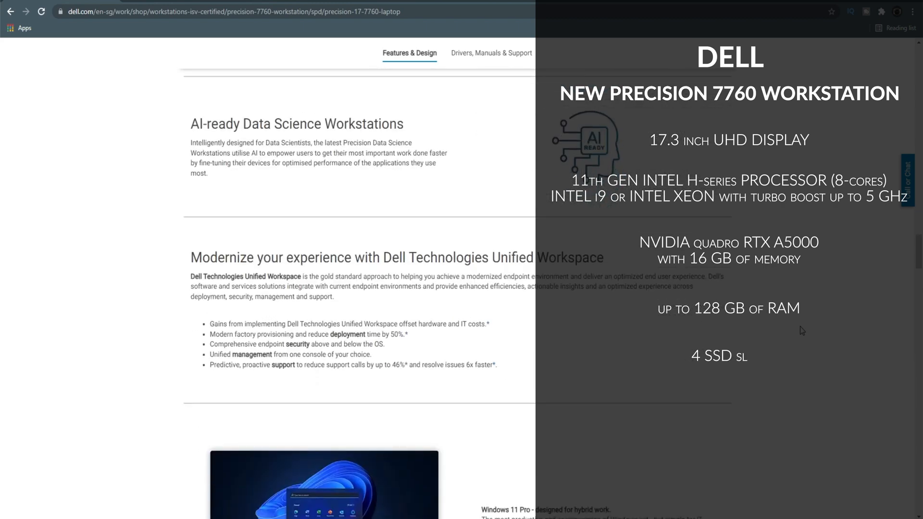
{"action": "scroll", "scroll_direction": "down", "scroll_amount": 3}
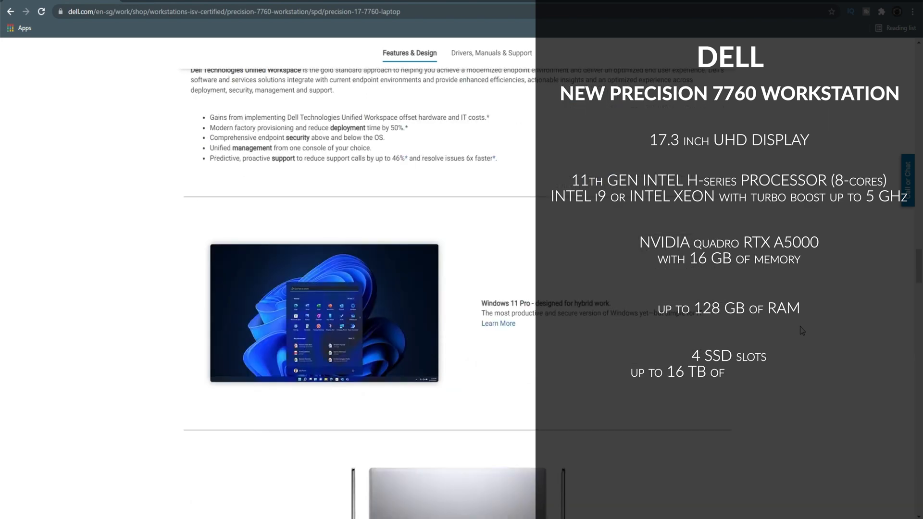
{"action": "scroll", "scroll_direction": "down", "scroll_amount": 3}
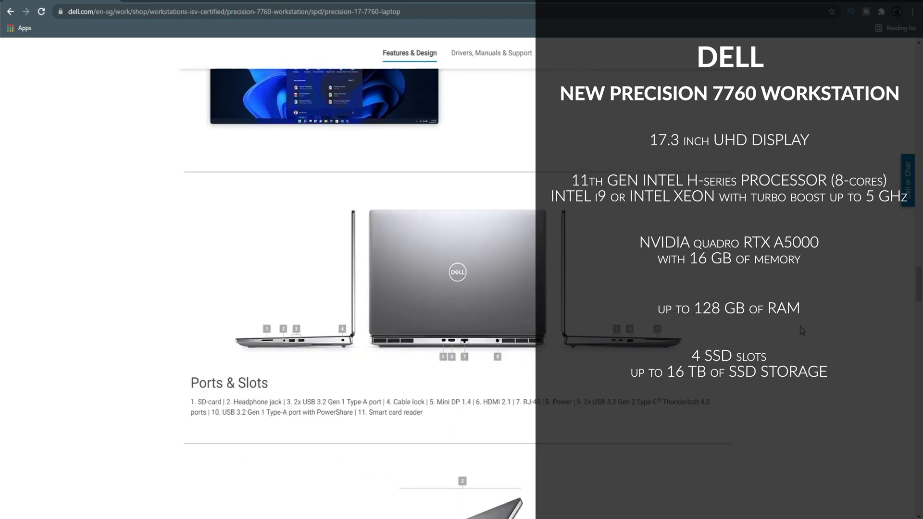
{"action": "scroll", "scroll_direction": "down", "scroll_amount": 3}
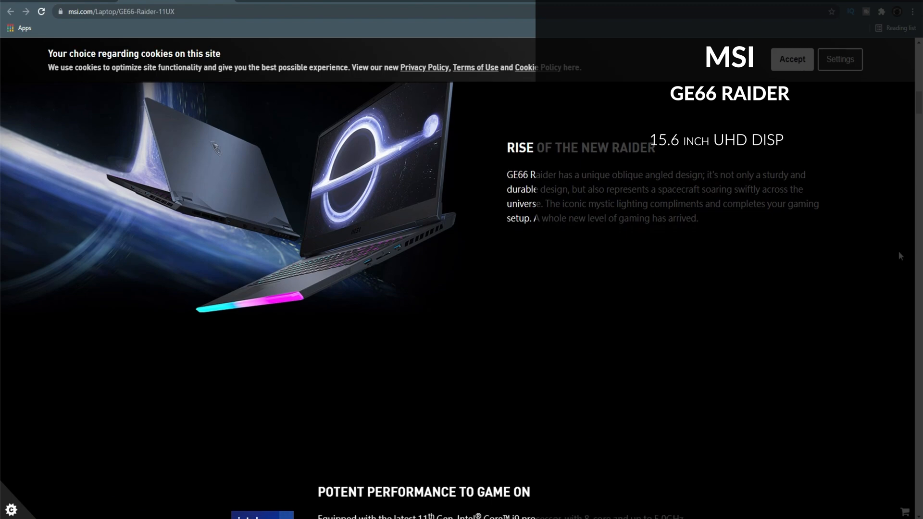
Scroll the GE66 Raider page past High Speed Combo to the 4K OLED section.
{"action": "scroll", "scroll_direction": "down", "scroll_amount": 3}
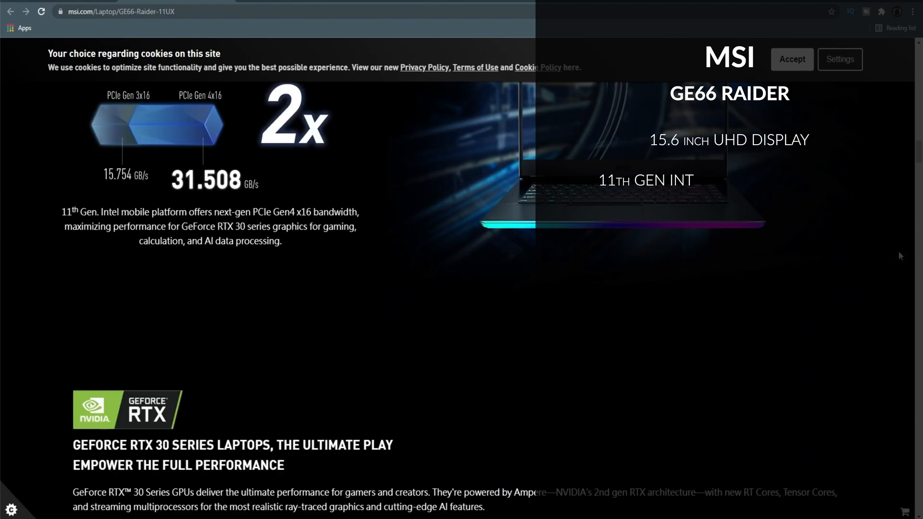
{"action": "scroll", "scroll_direction": "down", "scroll_amount": 3}
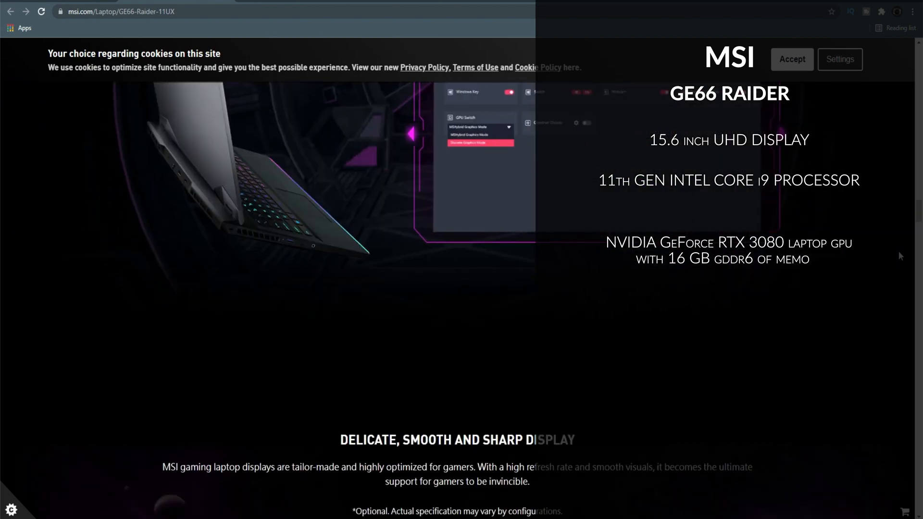
{"action": "scroll", "scroll_direction": "down", "scroll_amount": 3}
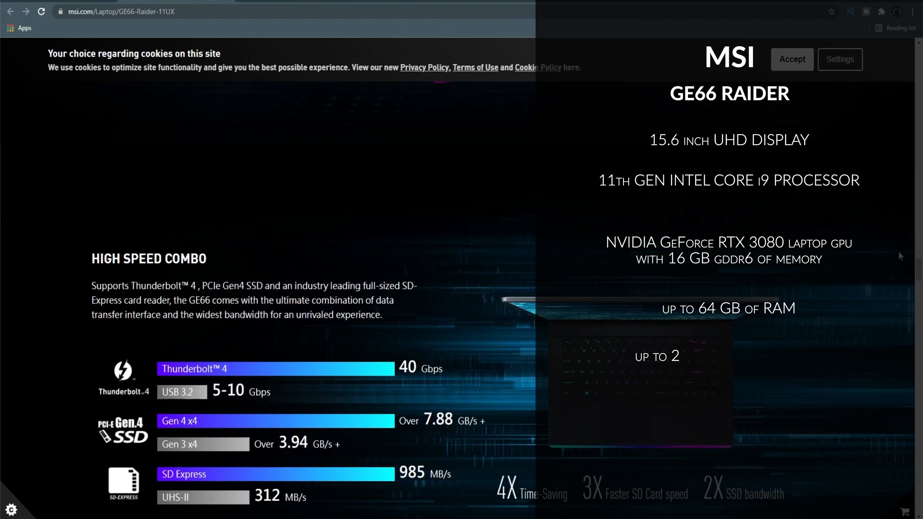
{"action": "scroll", "scroll_direction": "down", "scroll_amount": 3}
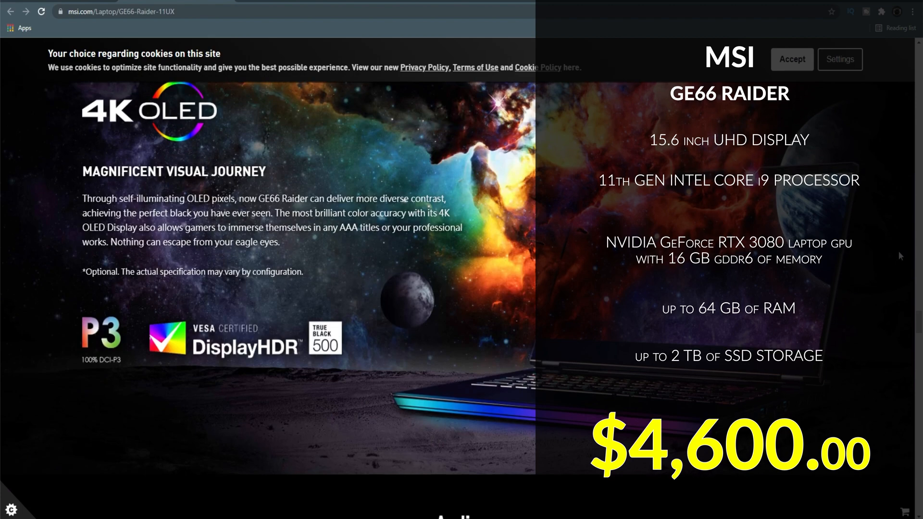
{"action": "scroll", "scroll_direction": "down", "scroll_amount": 3}
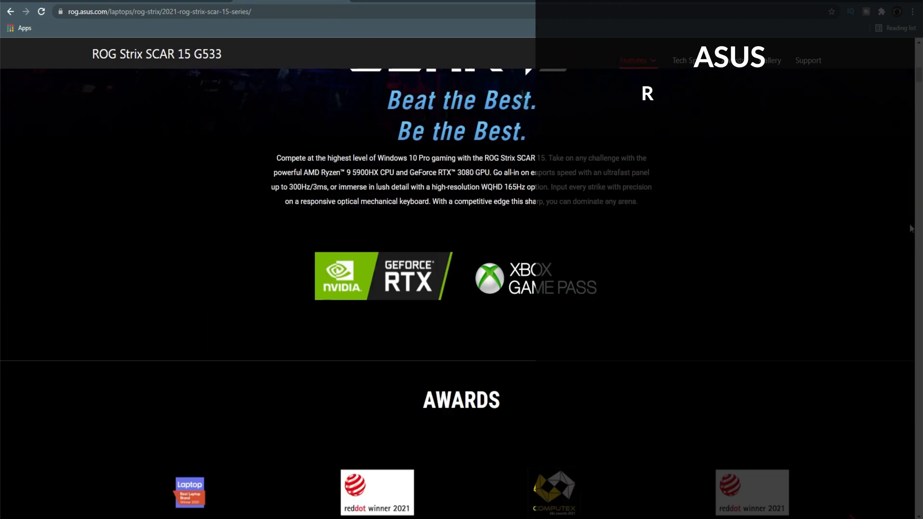
Scroll the Strix SCAR 15 page and play the Liquid Metal Technology Learn More video.
{"action": "scroll", "scroll_direction": "down", "scroll_amount": 3}
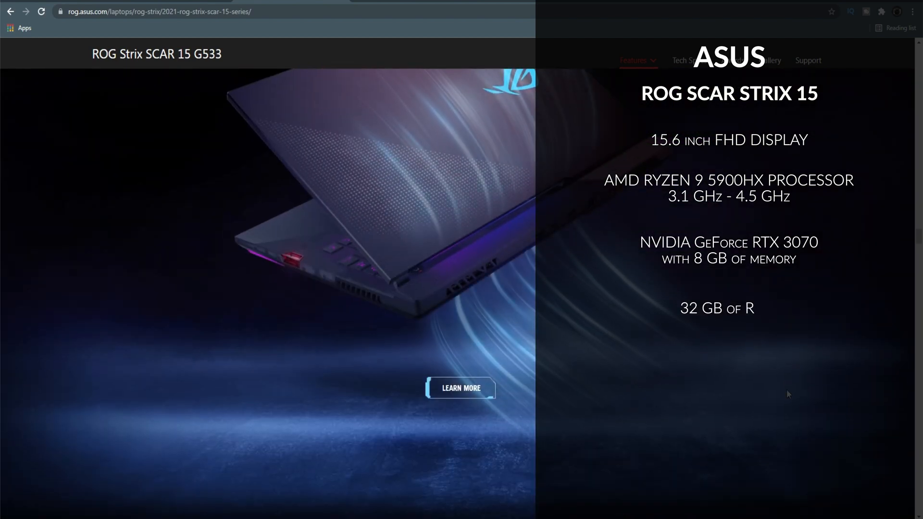
{"action": "left_click", "coordinate": [460, 388]}
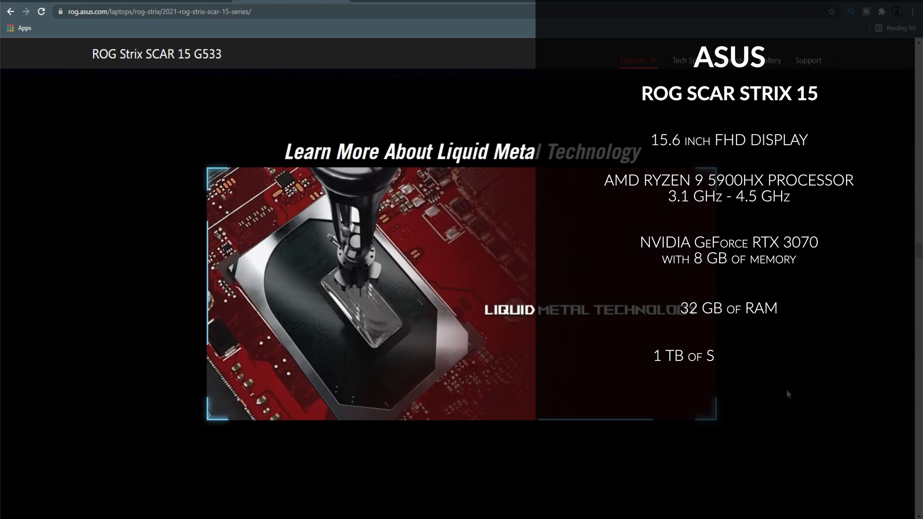
{"action": "scroll", "scroll_direction": "down", "scroll_amount": 3}
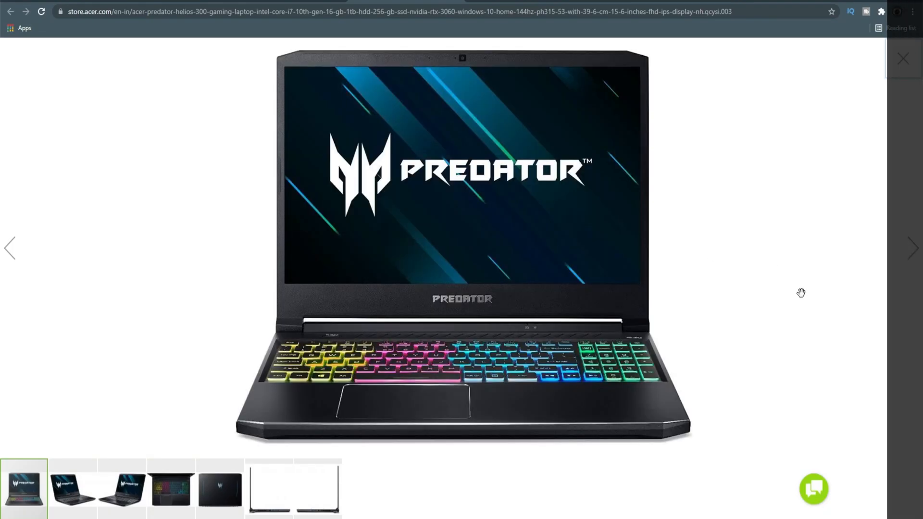
Browse the Predator Helios 300 photo thumbnails, close the lightbox, and scroll the Details tab.
{"action": "left_click", "coordinate": [72, 488]}
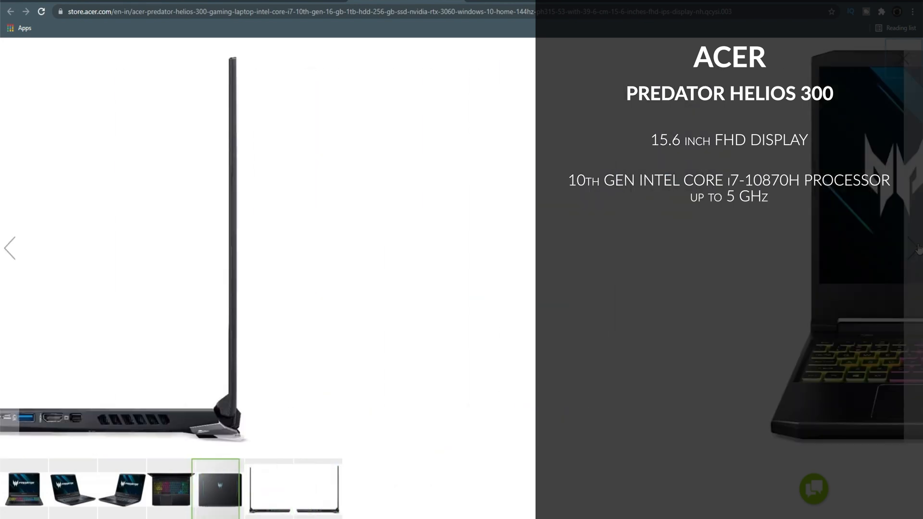
{"action": "left_click", "coordinate": [23, 489]}
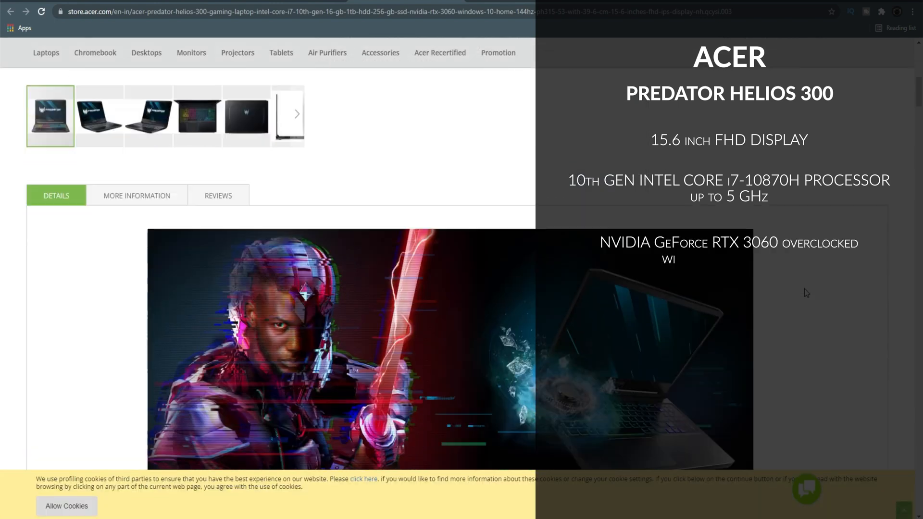
{"action": "scroll", "scroll_direction": "down", "scroll_amount": 3}
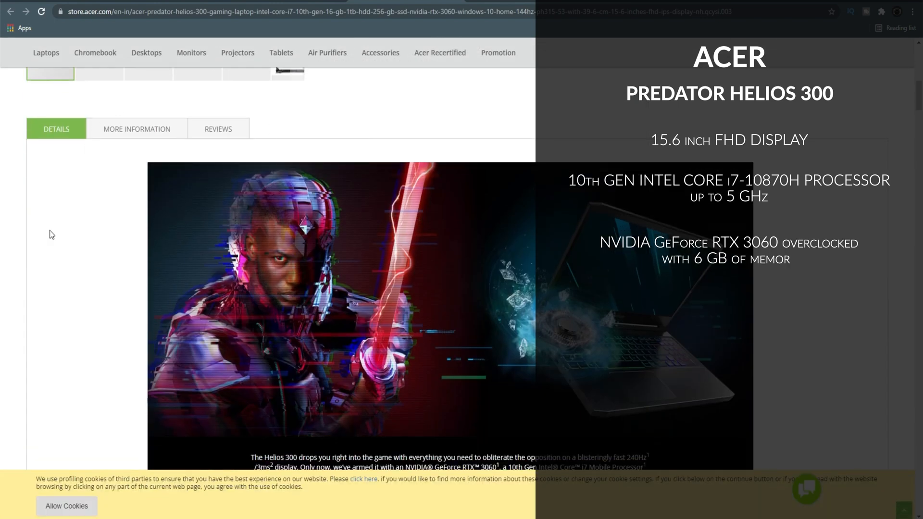
{"action": "scroll", "scroll_direction": "down", "scroll_amount": 3}
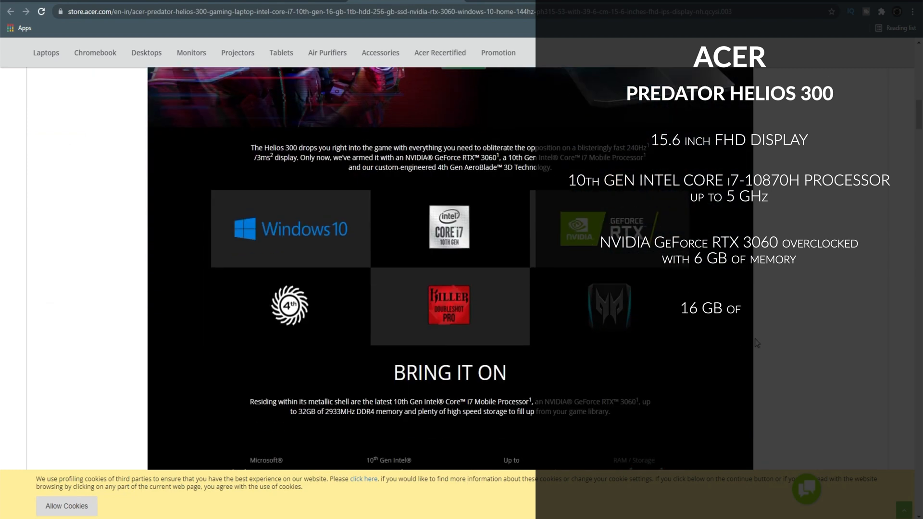
{"action": "scroll", "scroll_direction": "down", "scroll_amount": 3}
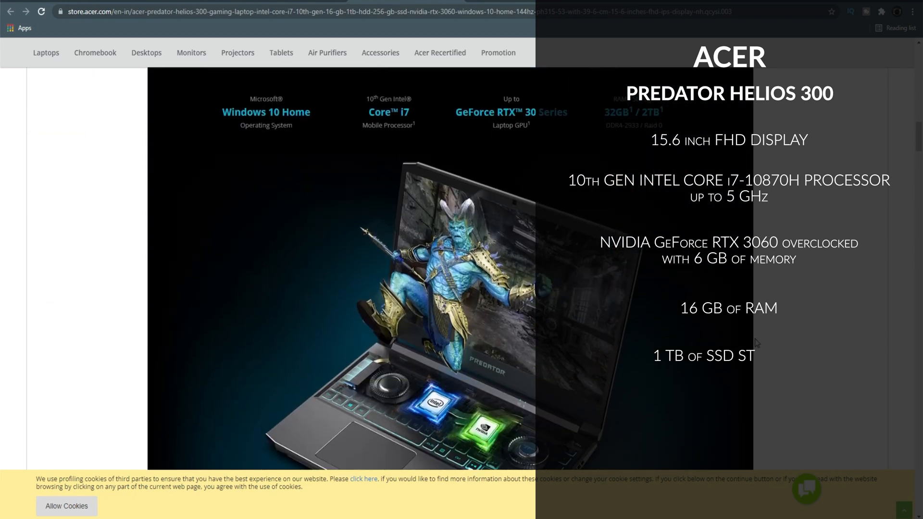
{"action": "scroll", "scroll_direction": "down", "scroll_amount": 3}
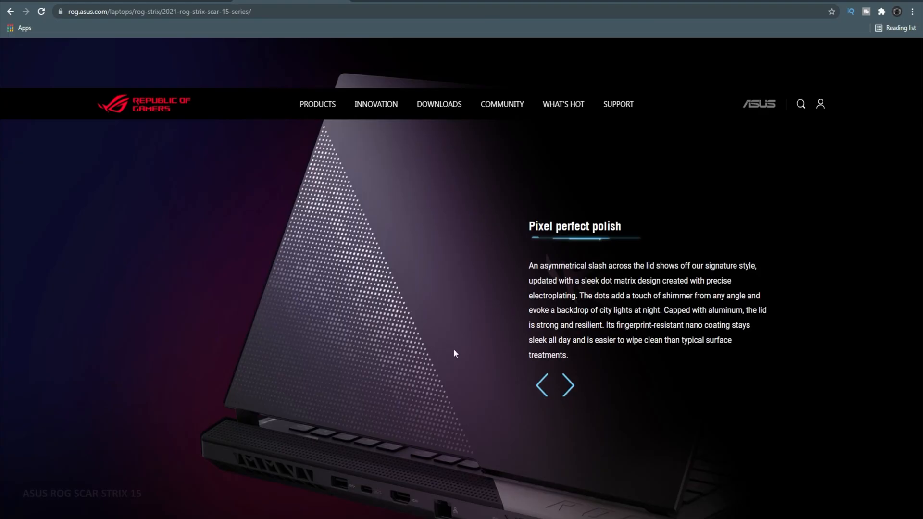
Cycle the ROG design carousel through underglow lighting, smaller form factor and expanded touchpad slides.
{"action": "left_click", "coordinate": [568, 386]}
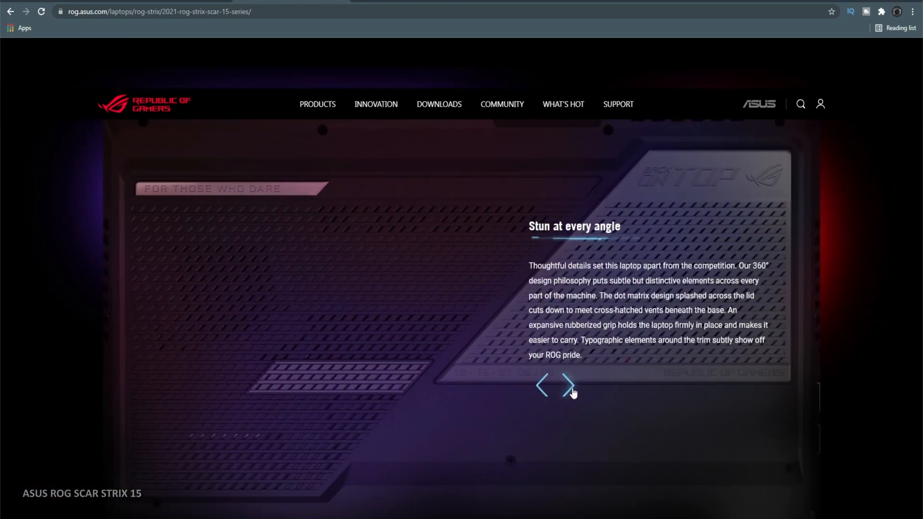
{"action": "left_click", "coordinate": [568, 387]}
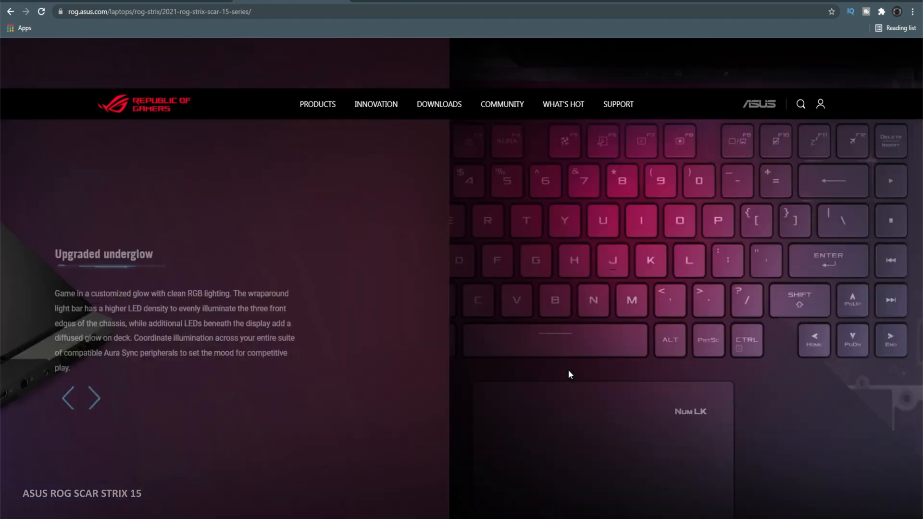
{"action": "left_click", "coordinate": [94, 398]}
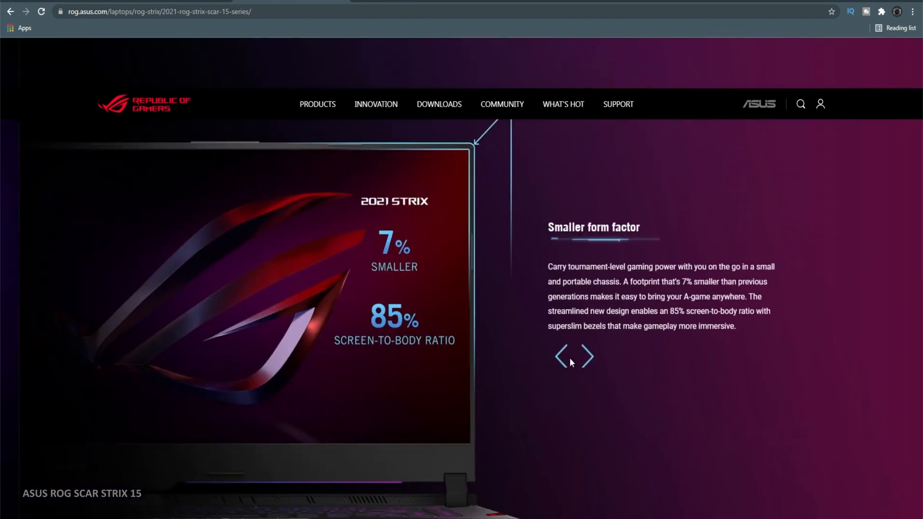
{"action": "left_click", "coordinate": [589, 357]}
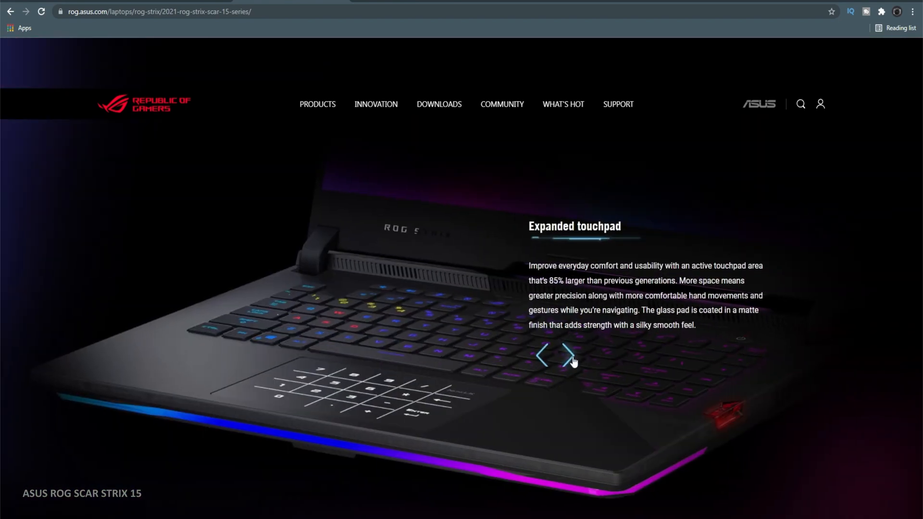
{"action": "left_click", "coordinate": [566, 356]}
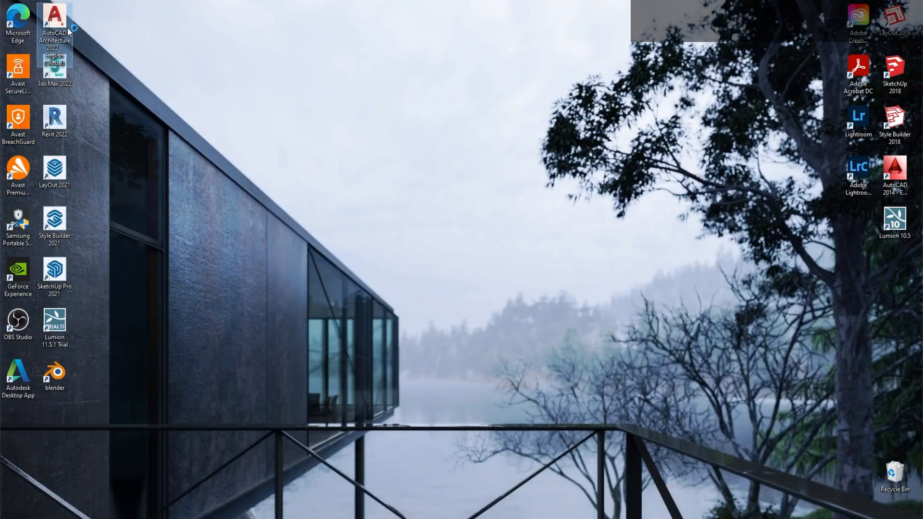
Launch AutoCAD Architecture 2022 and open a Furniture Plan cubicle block in the Block Editor.
{"action": "double_click", "coordinate": [53, 19]}
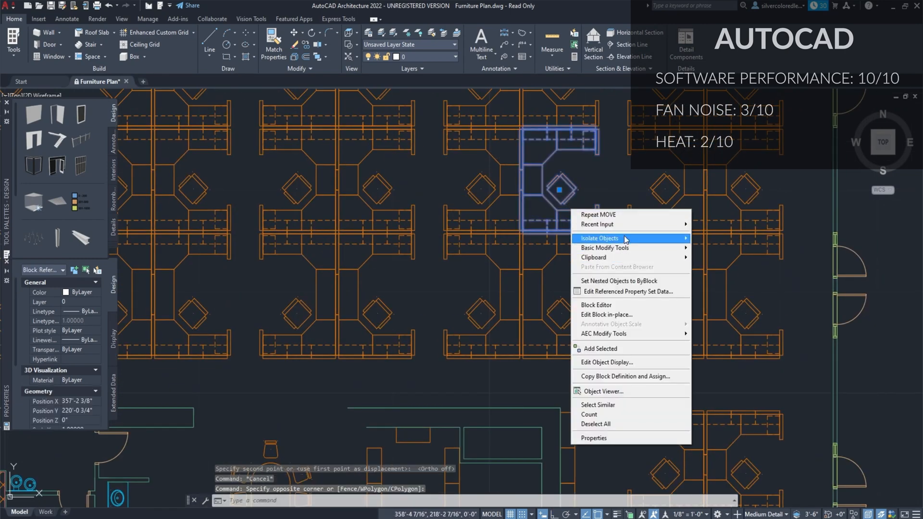
{"action": "left_click", "coordinate": [595, 304]}
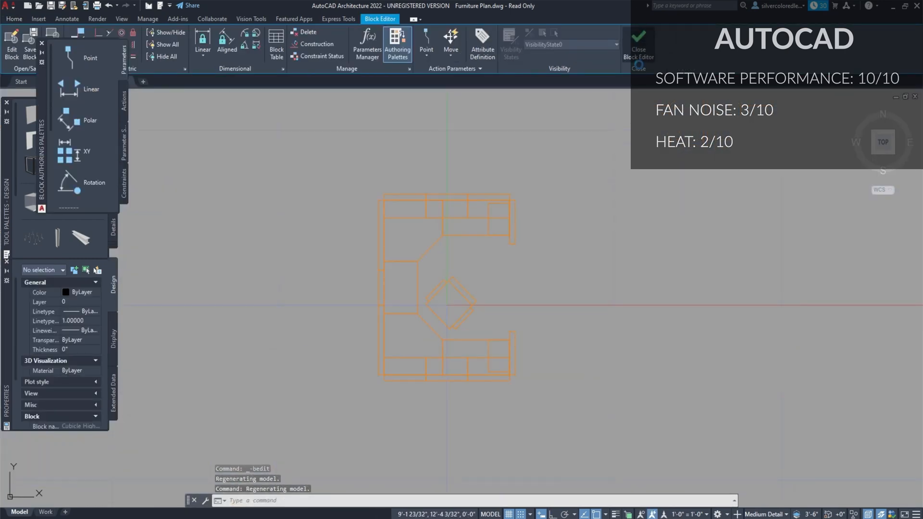
{"action": "left_click", "coordinate": [638, 45]}
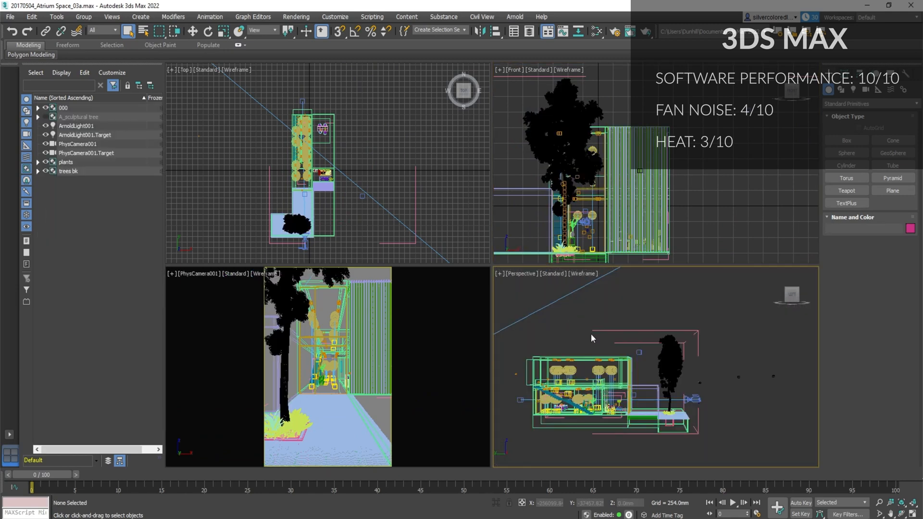
Show the Atrium Space scene in 3ds Max's top, front, camera and perspective viewports.
{"action": "key", "text": "Alt+w"}
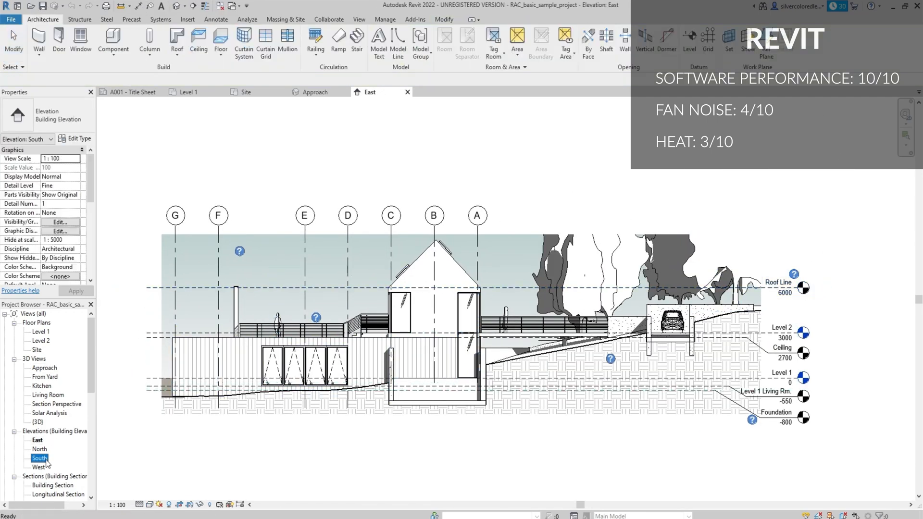
Open the South view from the Project Browser's Elevations list.
{"action": "double_click", "coordinate": [39, 458]}
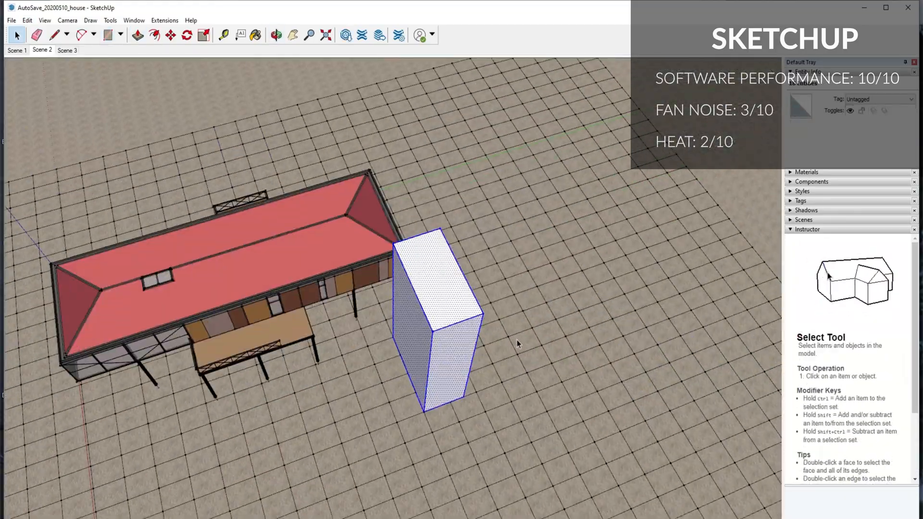
Pick the Move tool and grab the tall white box beside the house to relocate it.
{"action": "left_click", "coordinate": [171, 35]}
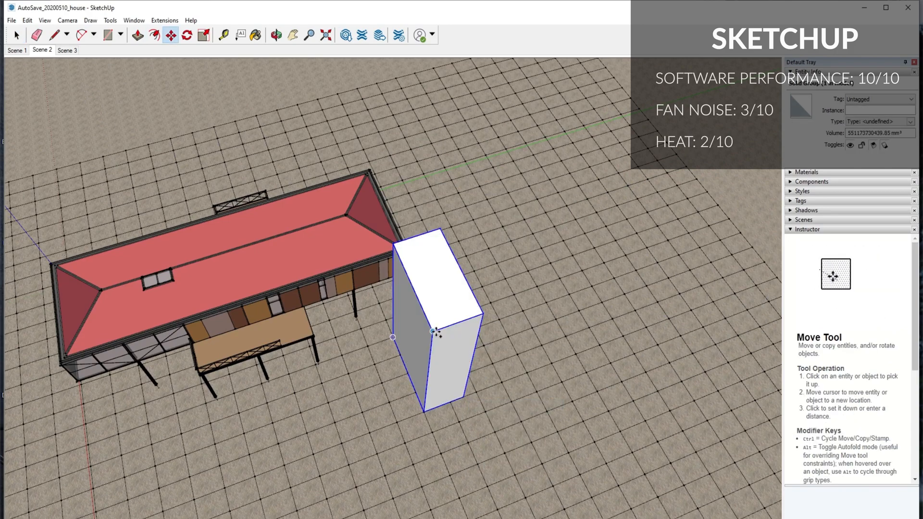
{"action": "left_click", "coordinate": [187, 35]}
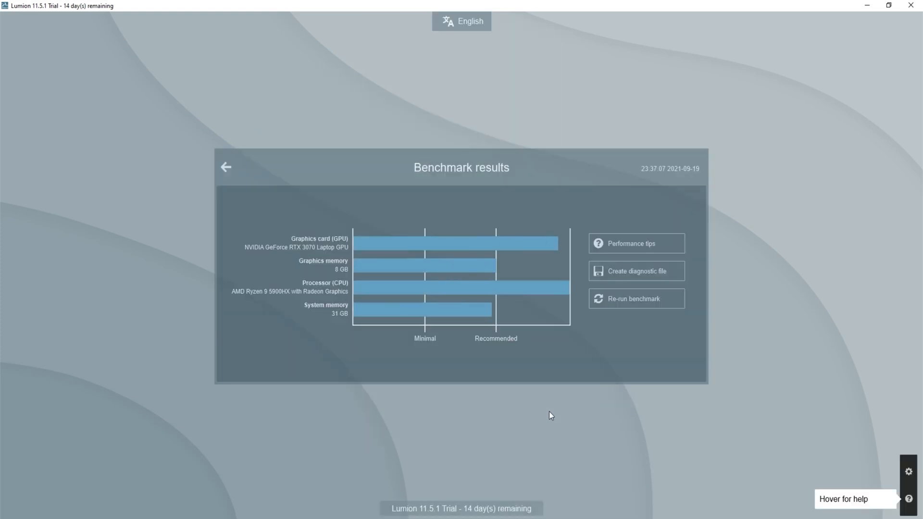
Return to the Lumion welcome screen and begin placing a line of trees from the Nature library.
{"action": "left_click", "coordinate": [225, 167]}
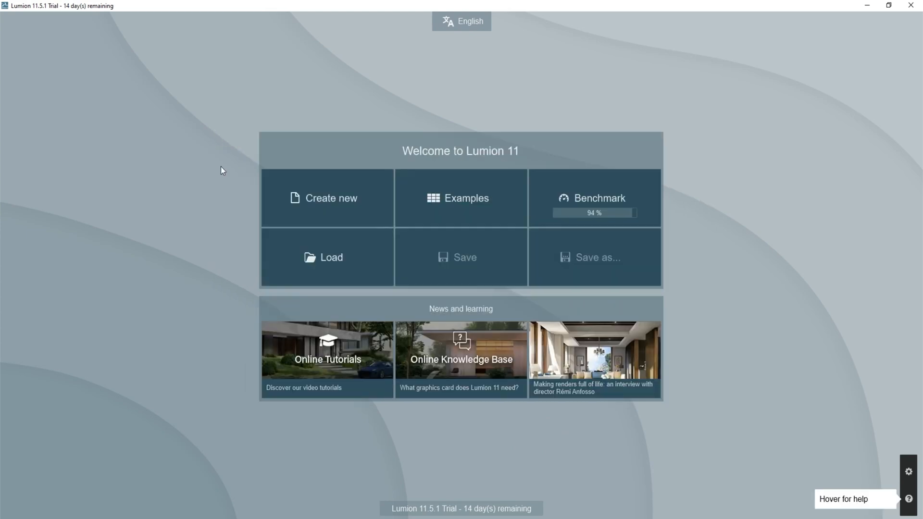
{"action": "left_click", "coordinate": [461, 198]}
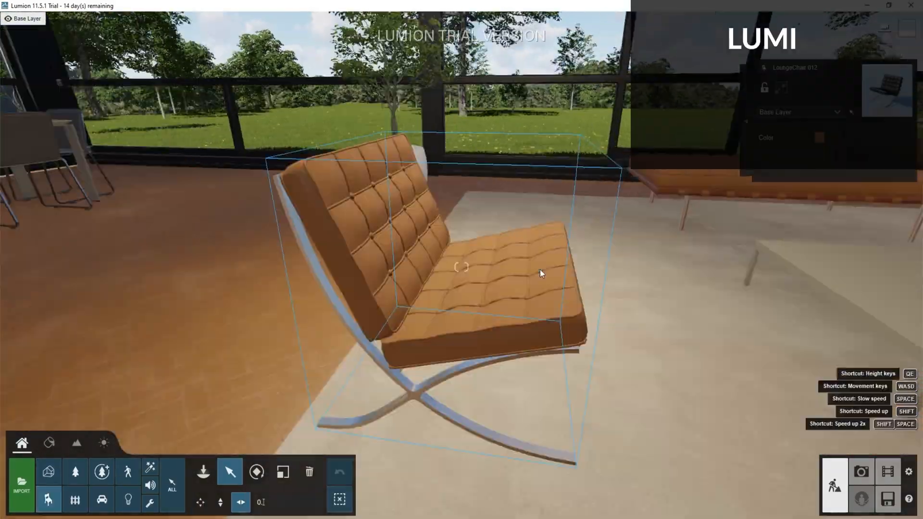
{"action": "left_click", "coordinate": [256, 472]}
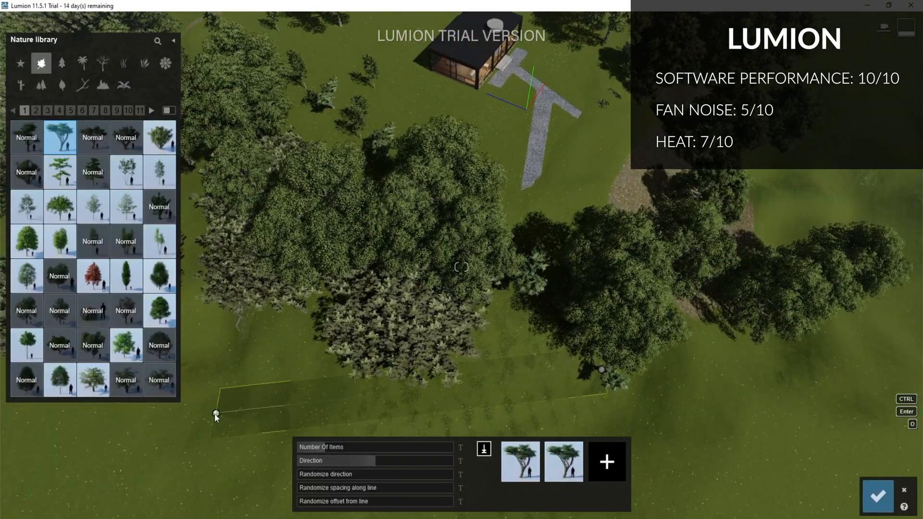
{"action": "left_click", "coordinate": [607, 462]}
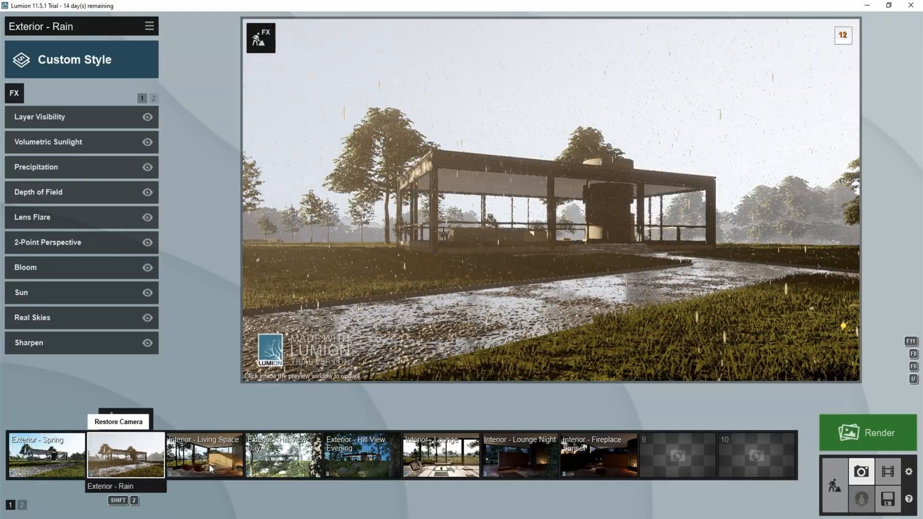
Load the Exterior - Rain camera view, then play and stop the Interior Dining movie clip.
{"action": "left_click", "coordinate": [868, 432]}
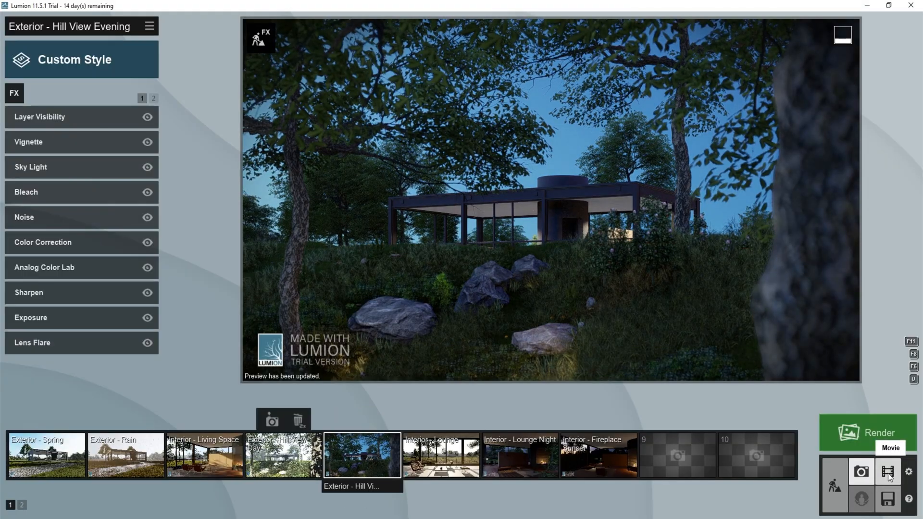
{"action": "left_click", "coordinate": [888, 471]}
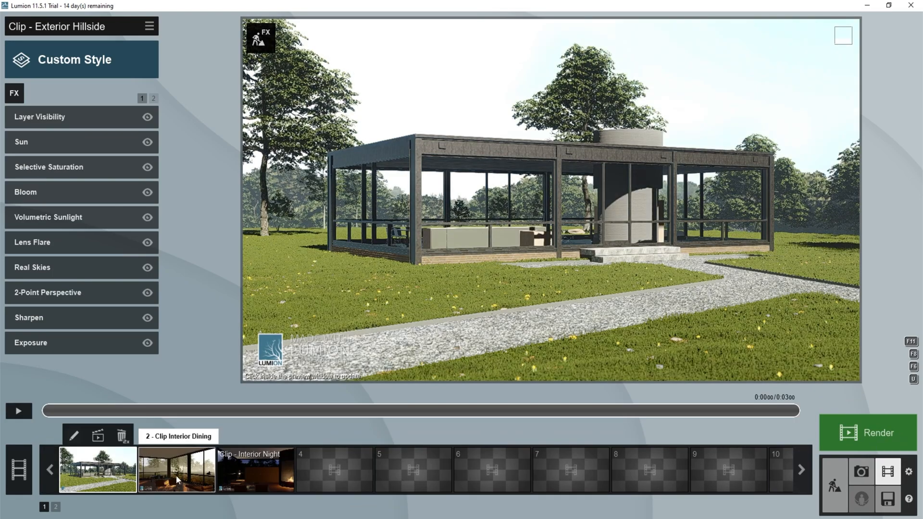
{"action": "left_click", "coordinate": [176, 469]}
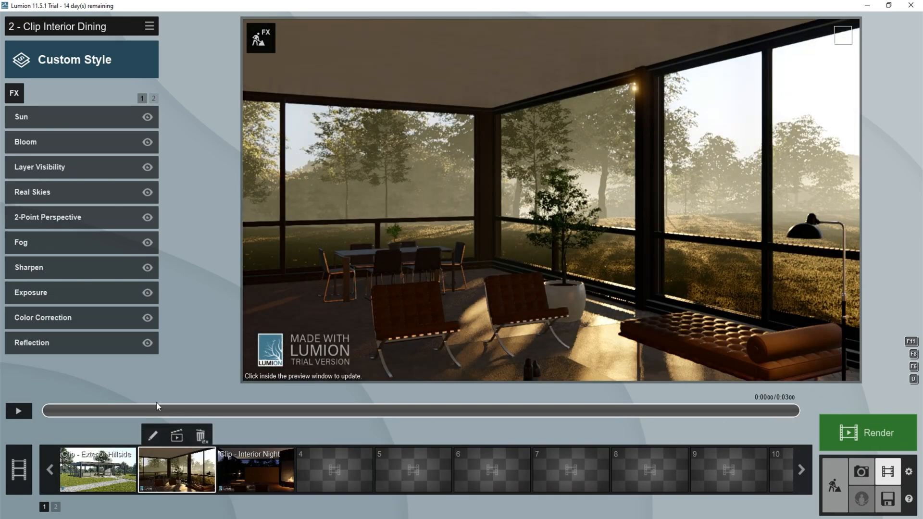
{"action": "left_click", "coordinate": [17, 410]}
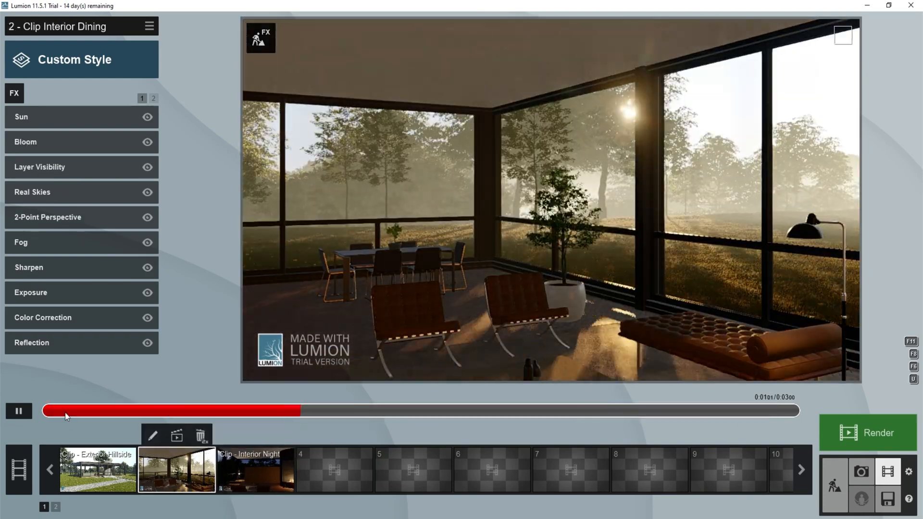
{"action": "left_click", "coordinate": [98, 470]}
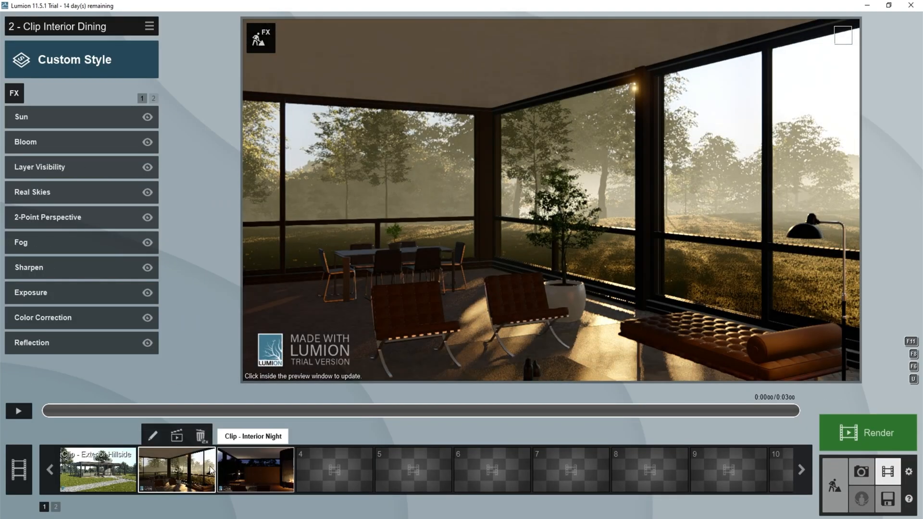
{"action": "left_click", "coordinate": [868, 433]}
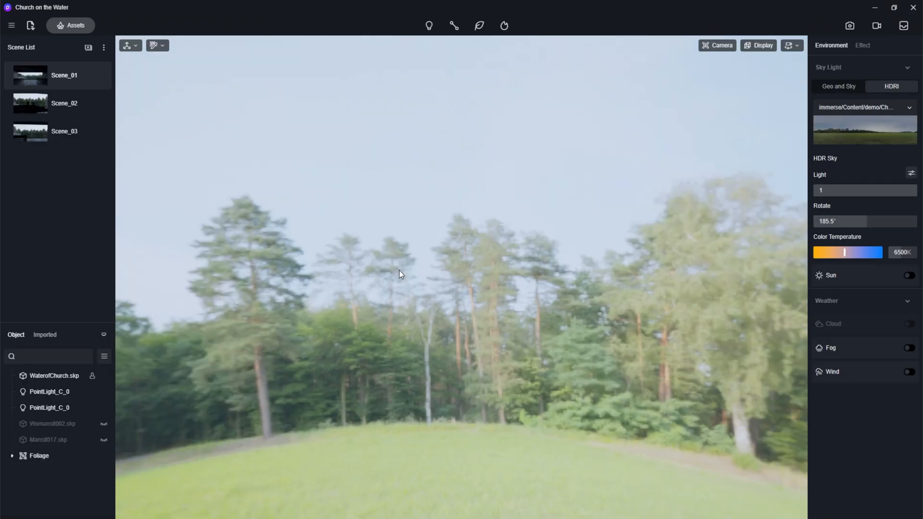
Switch to Video mode, add Camera 2 to Clip 1, and choose a video resolution.
{"action": "left_click", "coordinate": [63, 103]}
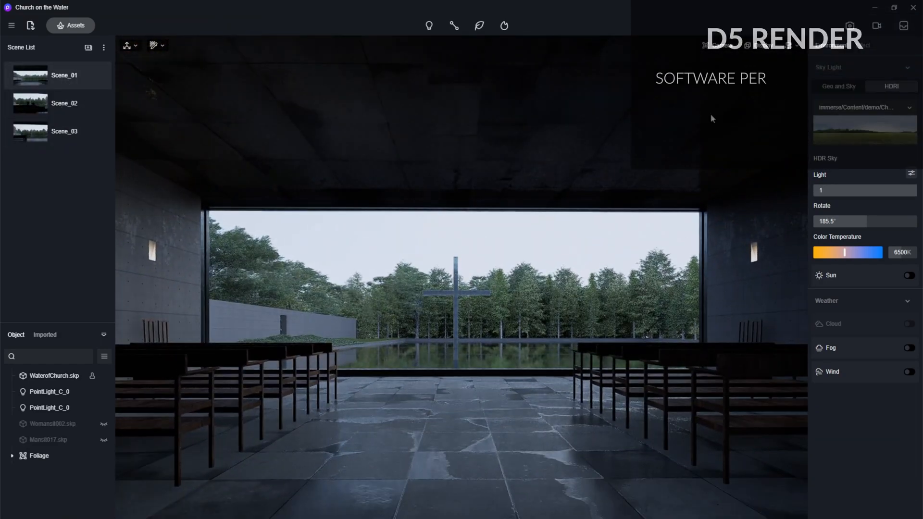
{"action": "left_click", "coordinate": [876, 25]}
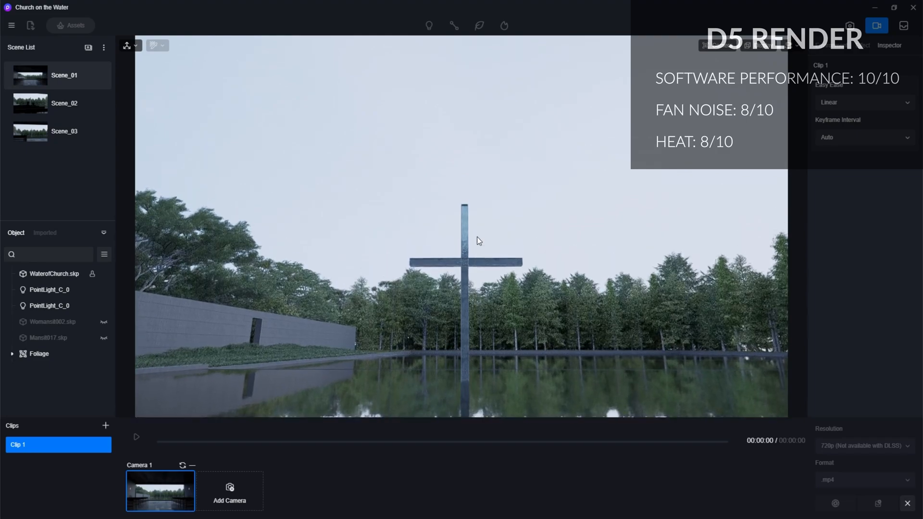
{"action": "left_click", "coordinate": [229, 491]}
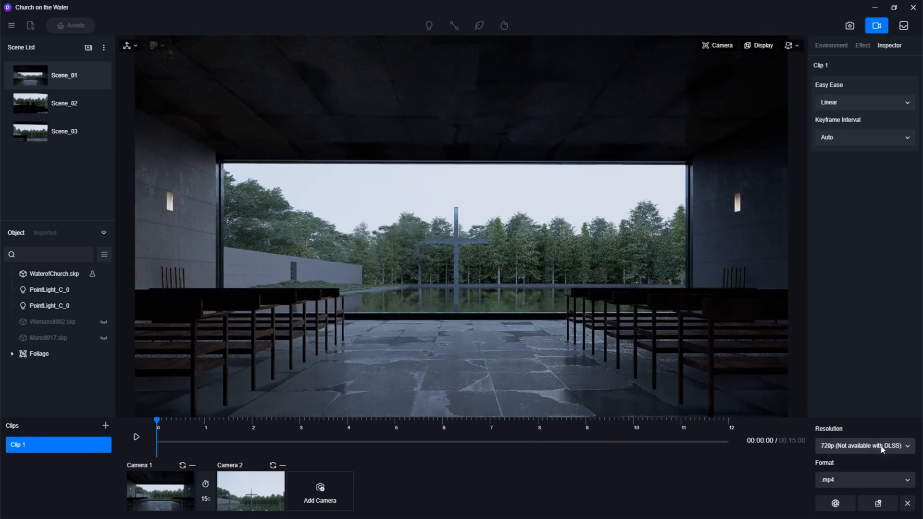
{"action": "left_click", "coordinate": [862, 446]}
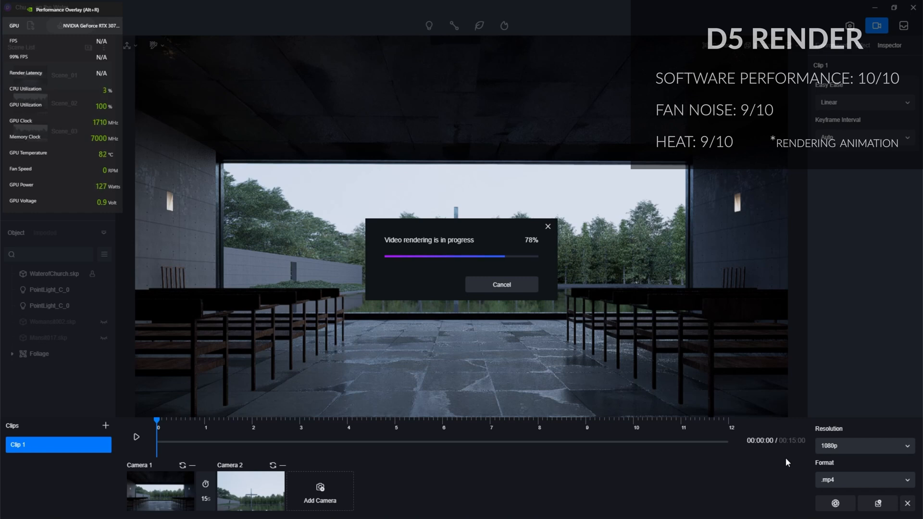
{"action": "mouse_move", "coordinate": [749, 356]}
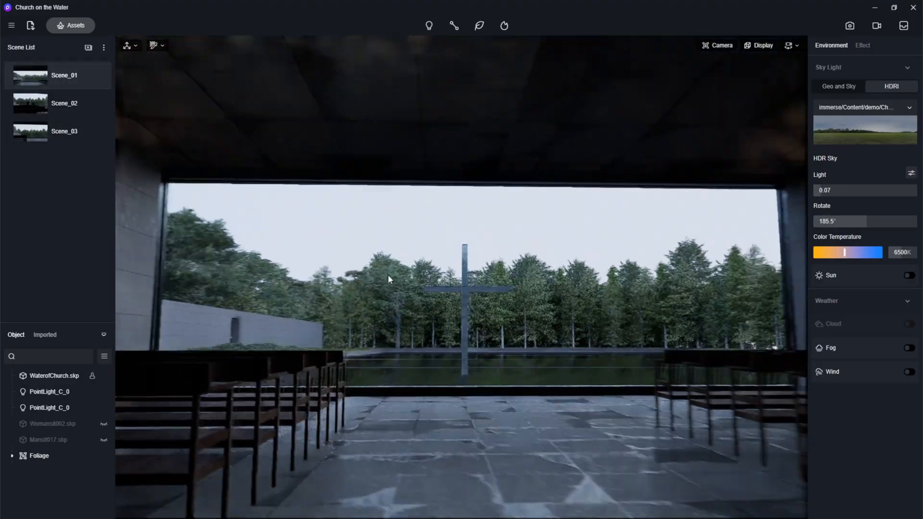
Return to the D5 Render scene view to set up the 4K still render.
{"action": "left_click", "coordinate": [849, 26]}
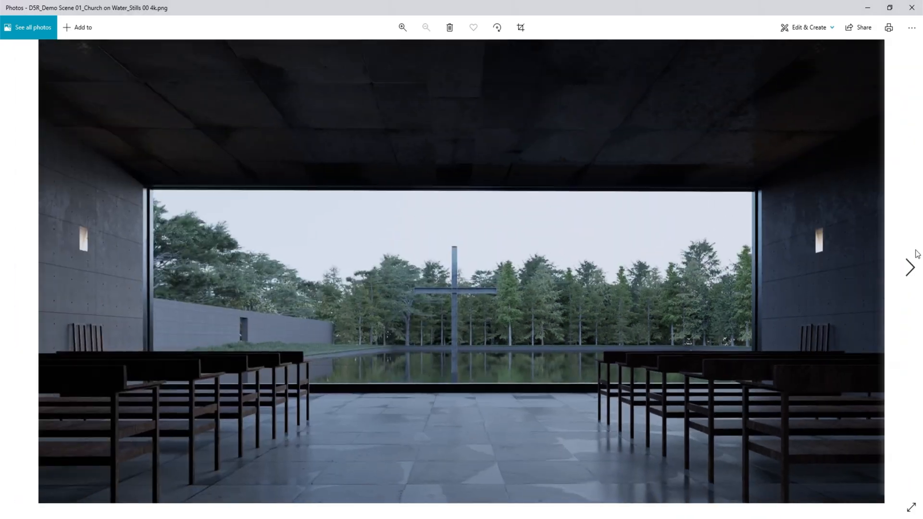
{"action": "left_click", "coordinate": [402, 27]}
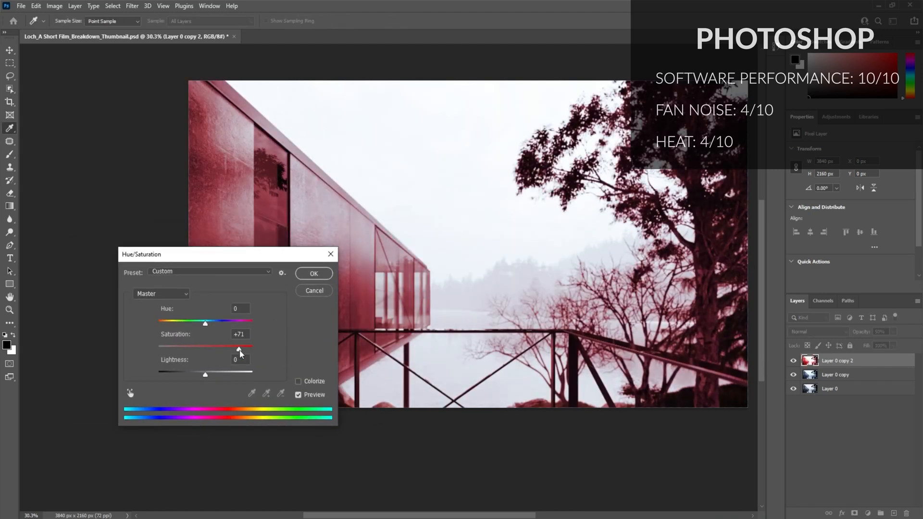
Raise Layer 0 copy 2's Hue/Saturation saturation to +71.
{"action": "left_click", "coordinate": [313, 273]}
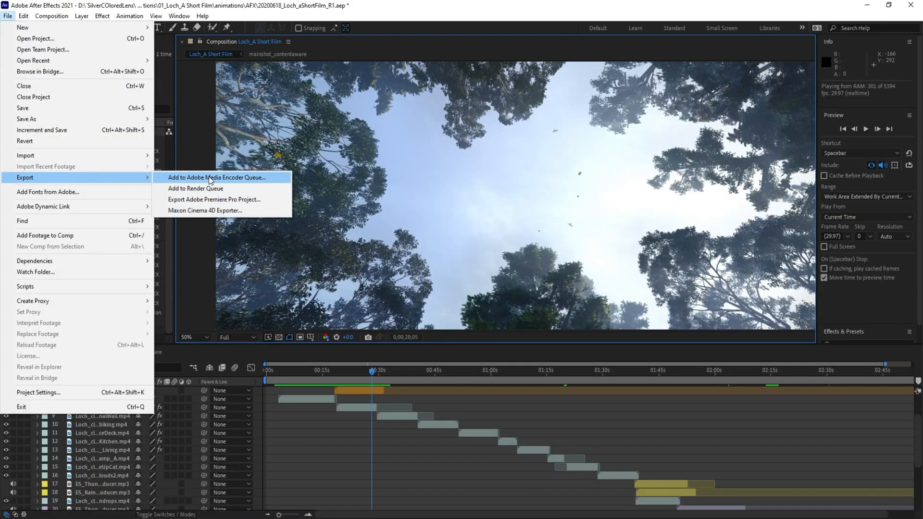
Send Loch_A Short Film to Media Encoder with the YouTube 2160p H.264 preset.
{"action": "left_click", "coordinate": [216, 178]}
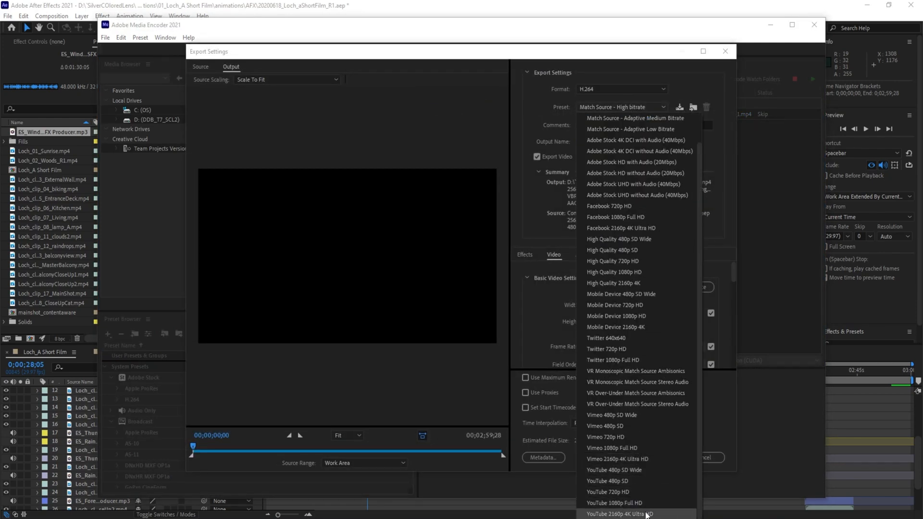
{"action": "left_click", "coordinate": [613, 502]}
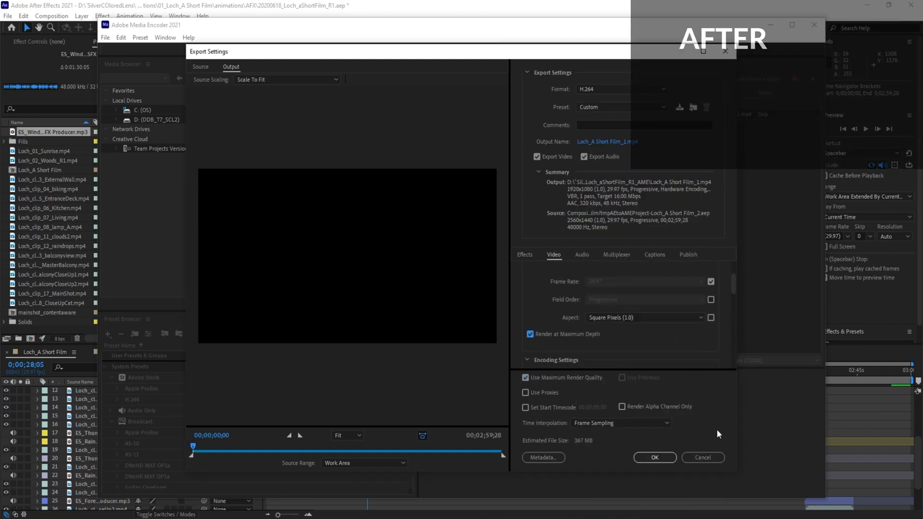
{"action": "left_click", "coordinate": [653, 457]}
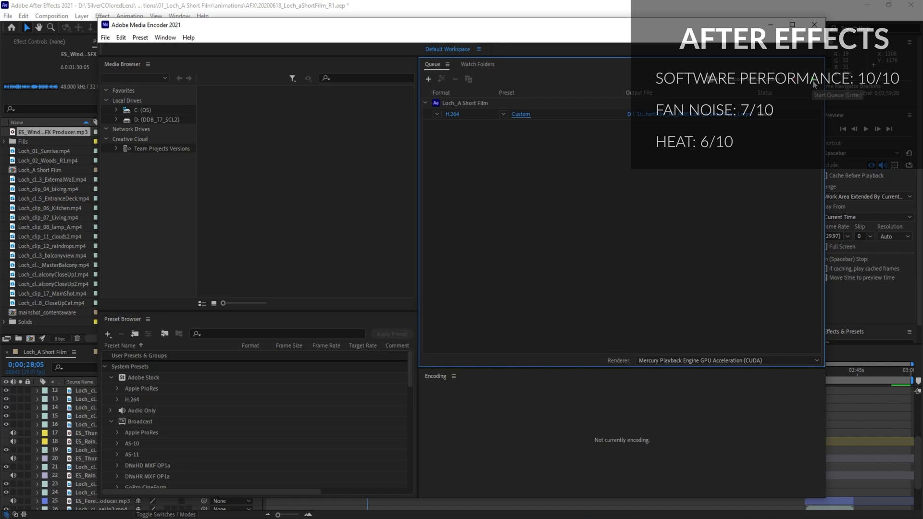
Start the Media Encoder queue to encode the Loch_A Short Film job.
{"action": "left_click", "coordinate": [814, 78]}
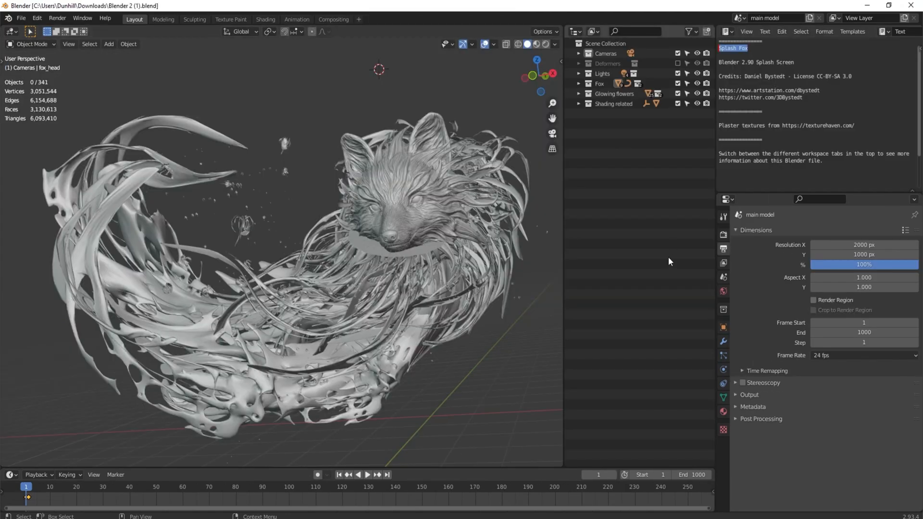
Set the Splash Fox End frame to 100 and launch Render Animation.
{"action": "left_click", "coordinate": [367, 474]}
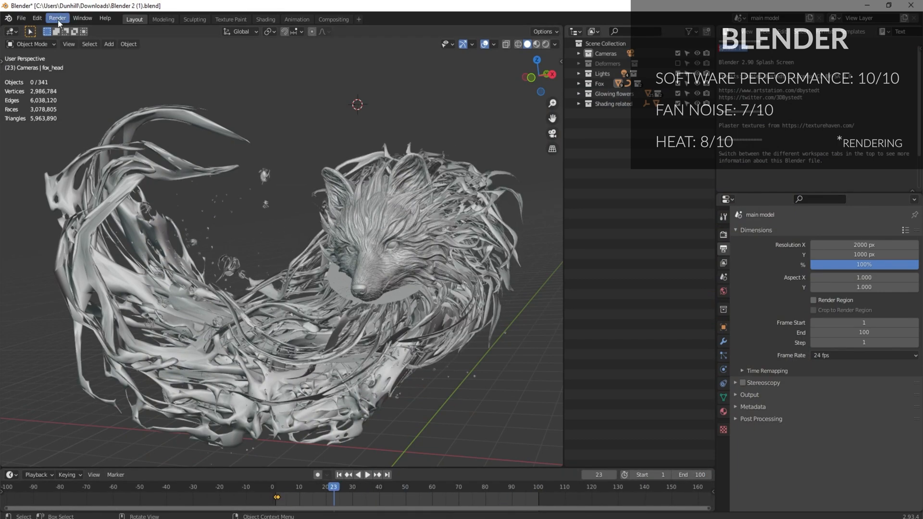
{"action": "left_click", "coordinate": [57, 18]}
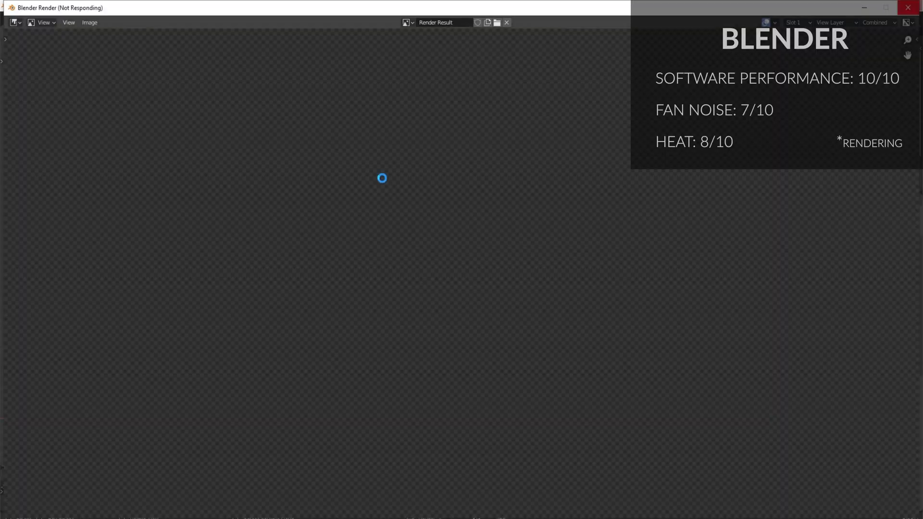